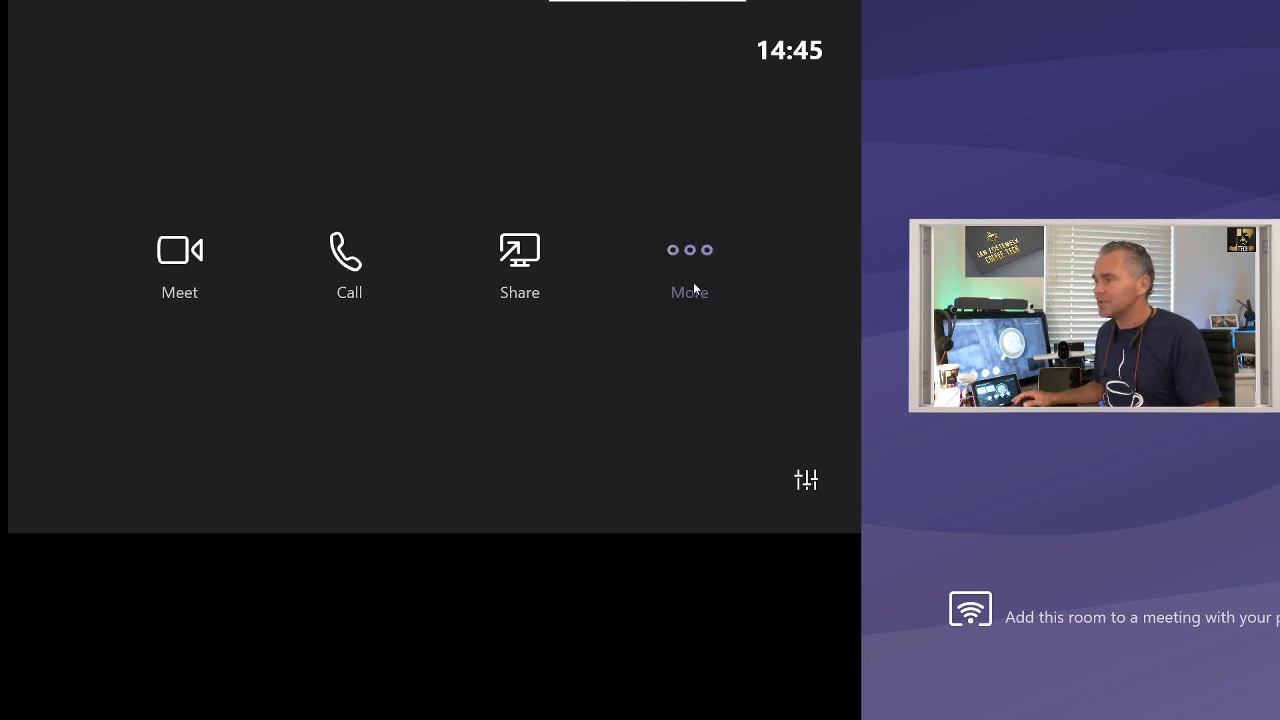
Enter the admin password at the UAC prompt to reach the Teams Rooms settings
left_click(688, 264)
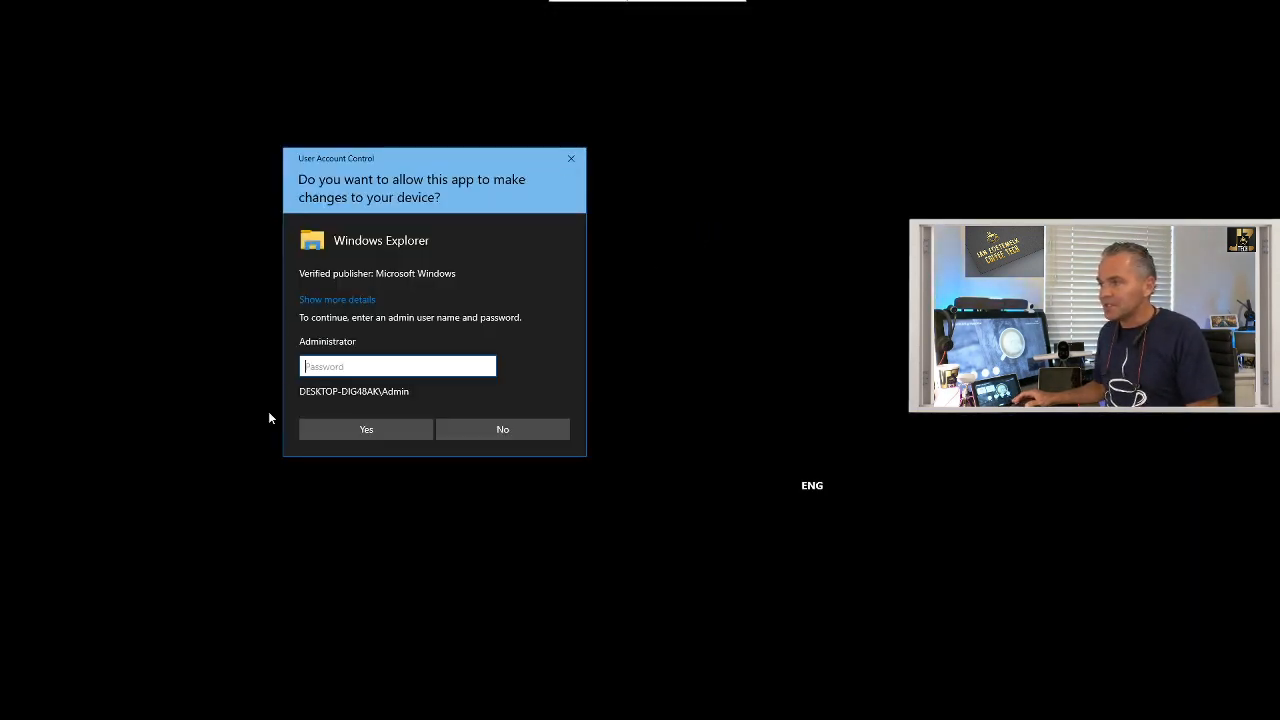
type("•")
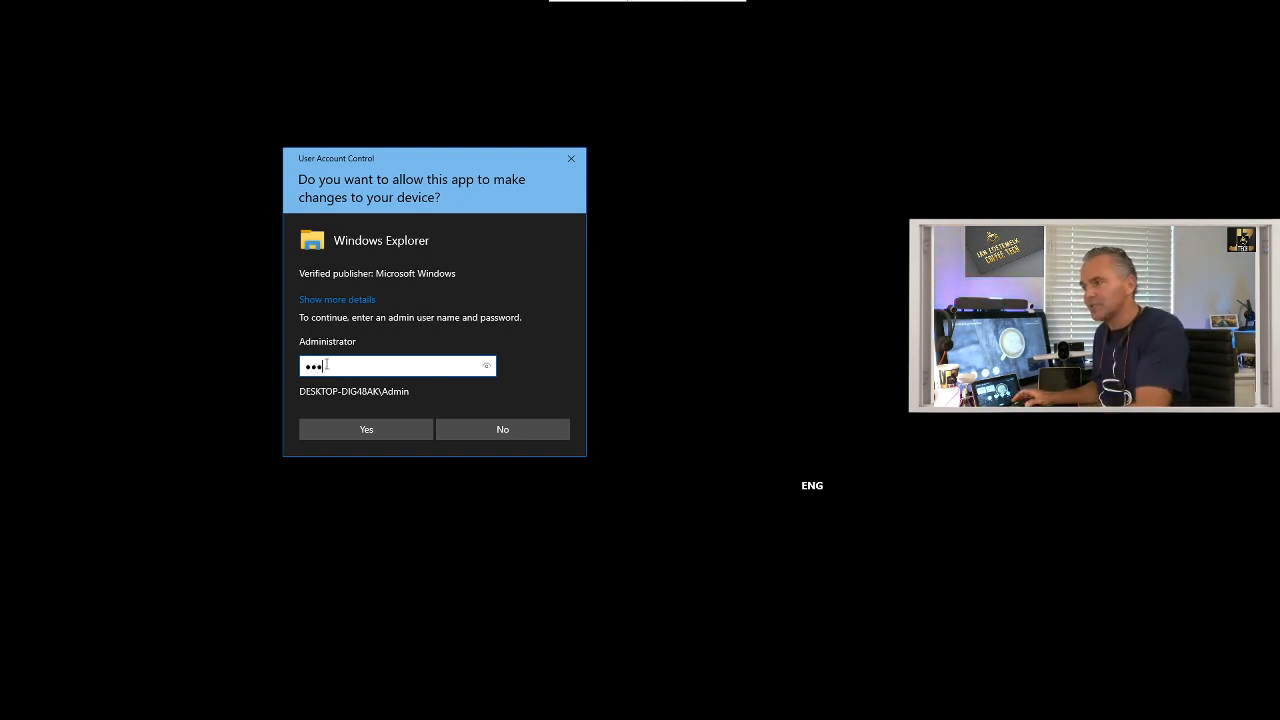
left_click(366, 428)
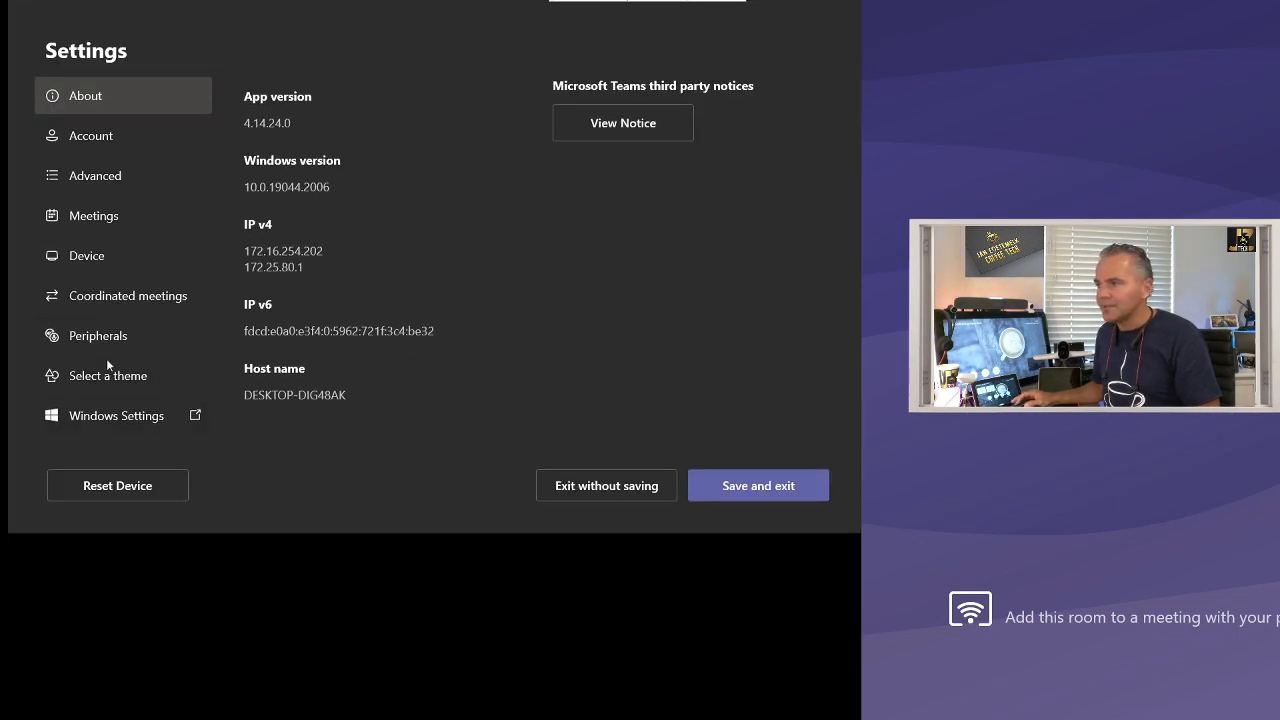
mouse_move(96, 420)
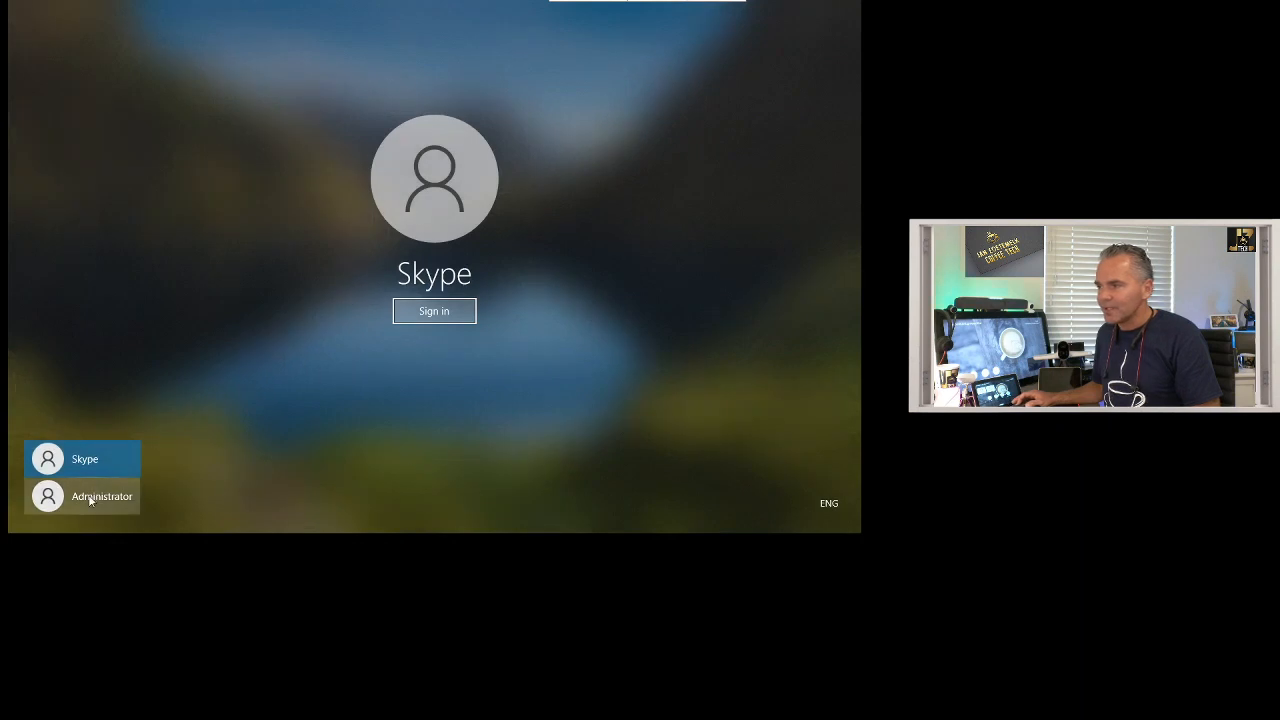
Sign in to the Windows desktop with the Administrator account
left_click(100, 496)
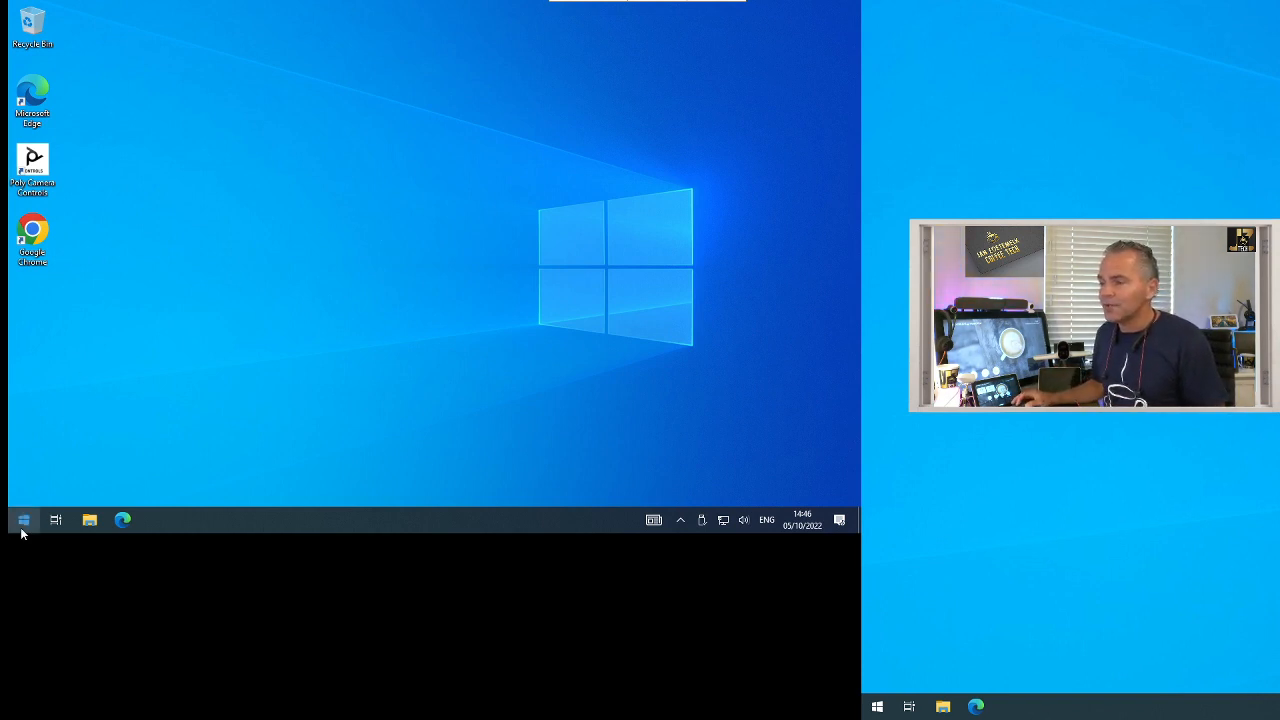
Launch Device Manager from Start and bring up the Poly ULCC DFU Runtime USB device's properties
left_click(22, 520)
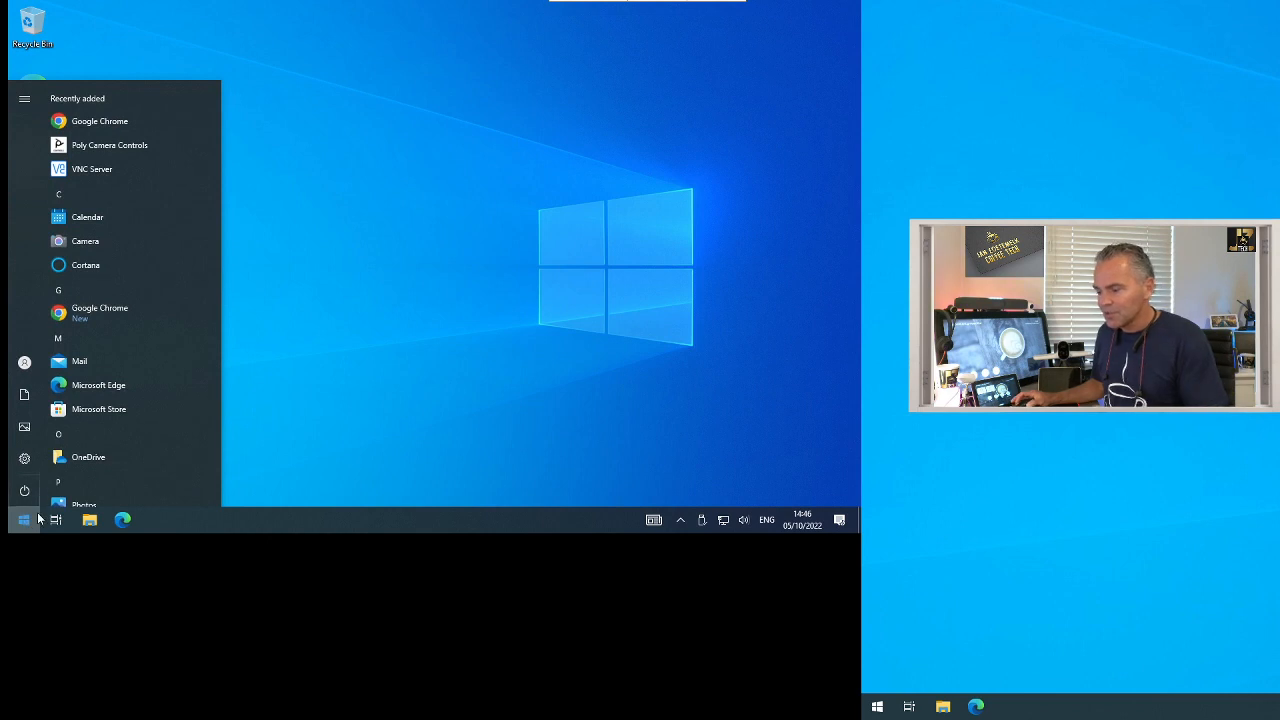
type("de")
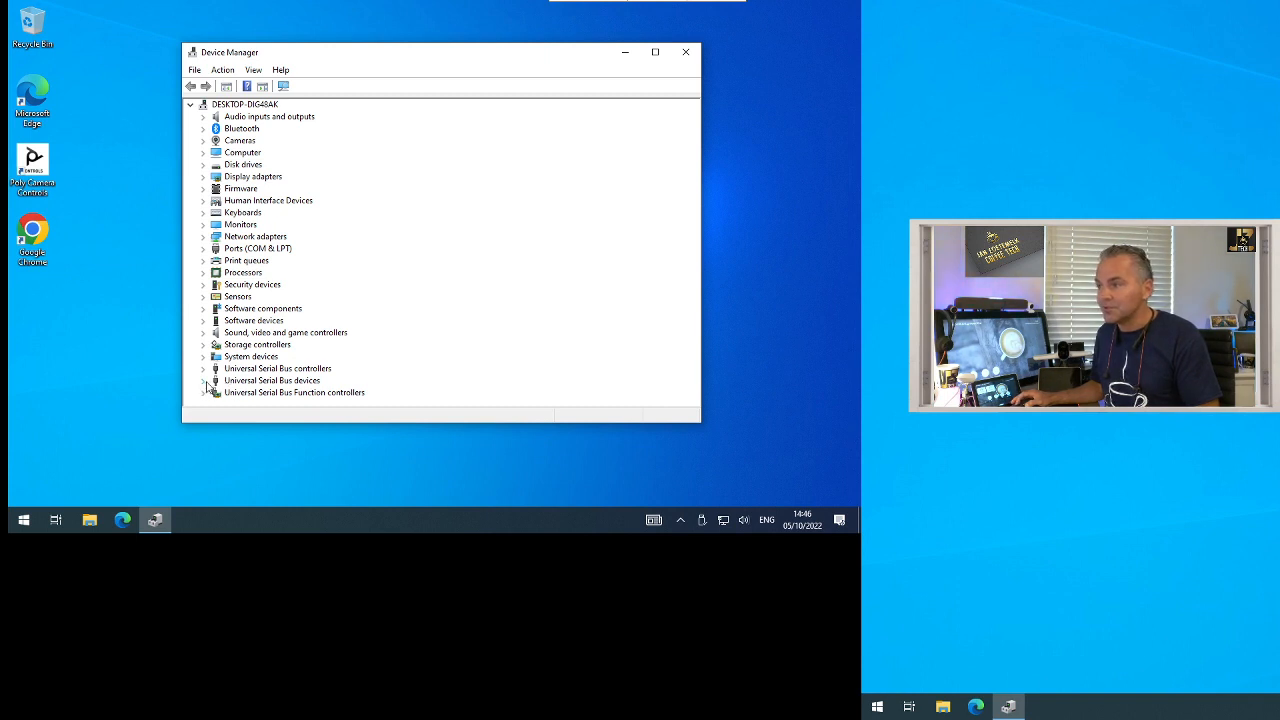
left_click(204, 380)
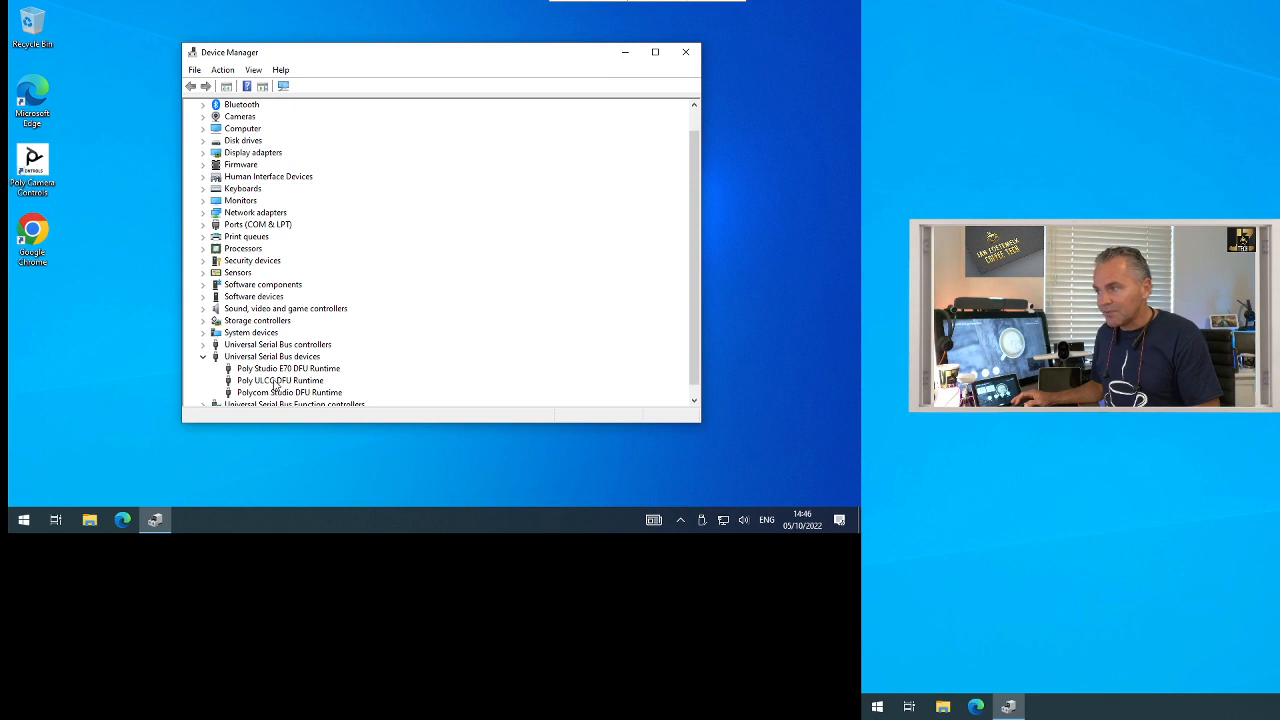
left_click(280, 380)
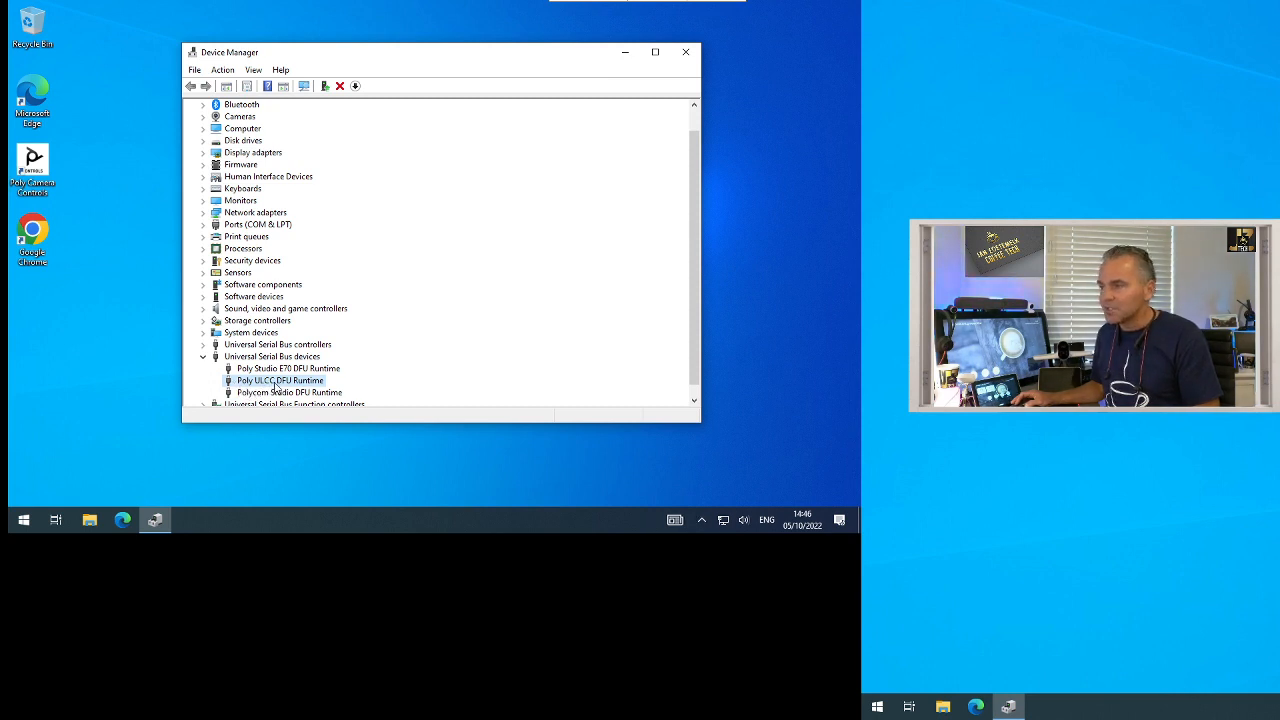
double_click(280, 380)
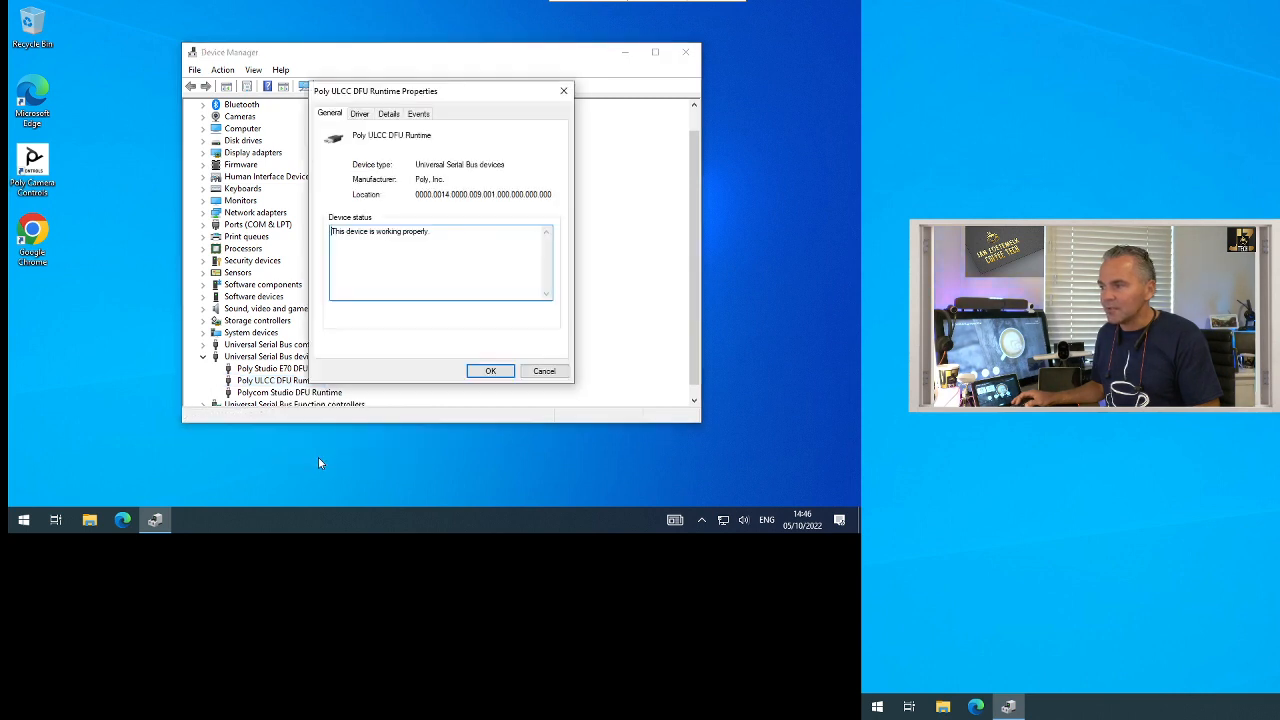
Review the Driver details (Poly, 15/12/2020, 21.0.0.242) and cancel out of the properties
left_click(360, 112)
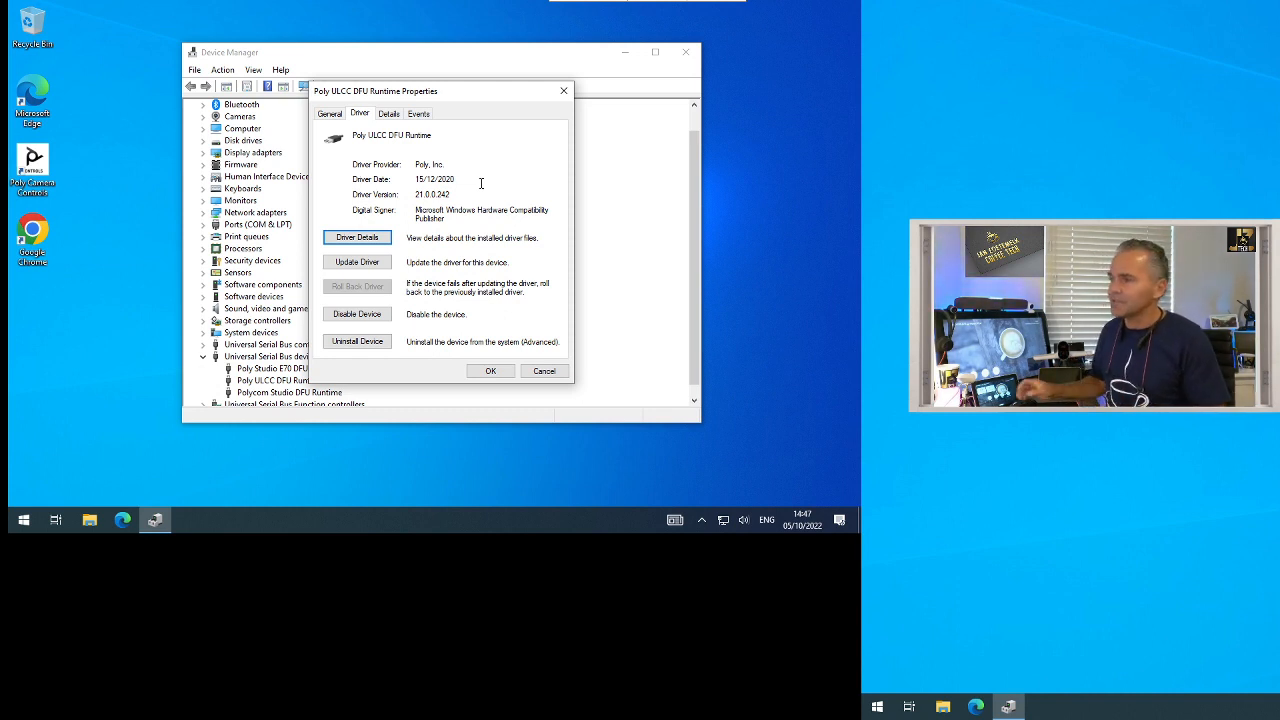
mouse_move(316, 264)
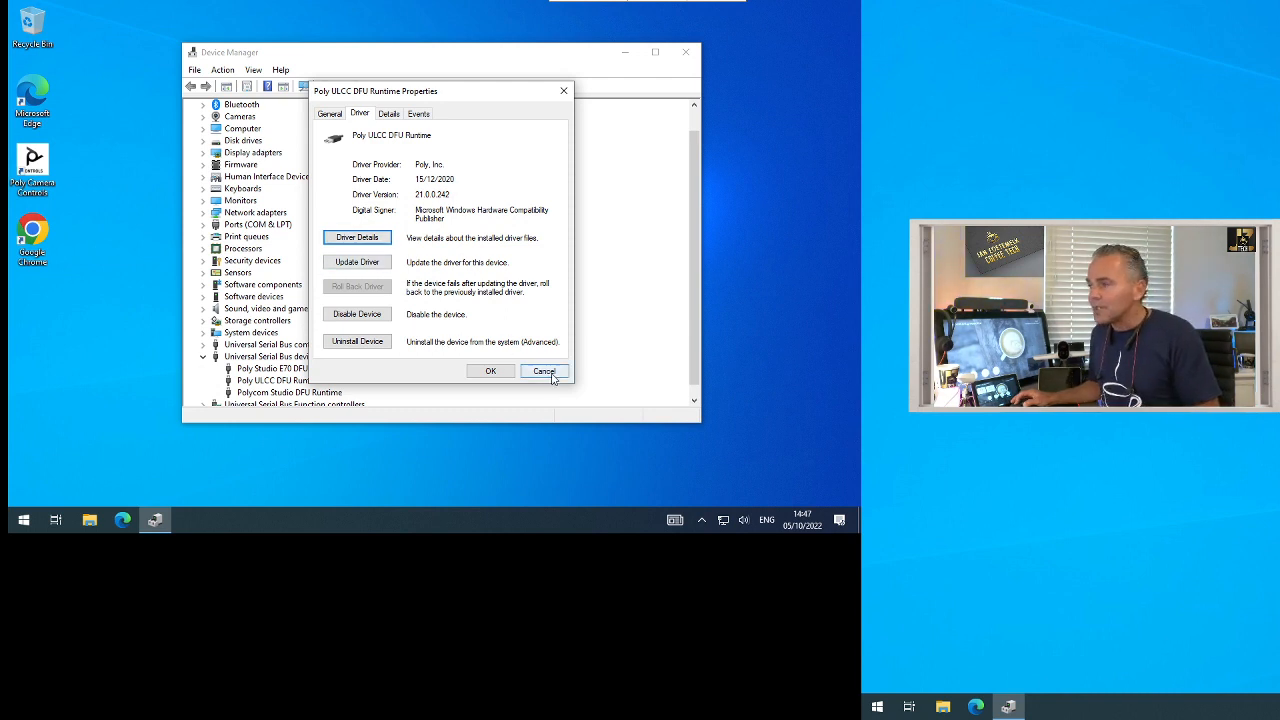
left_click(544, 370)
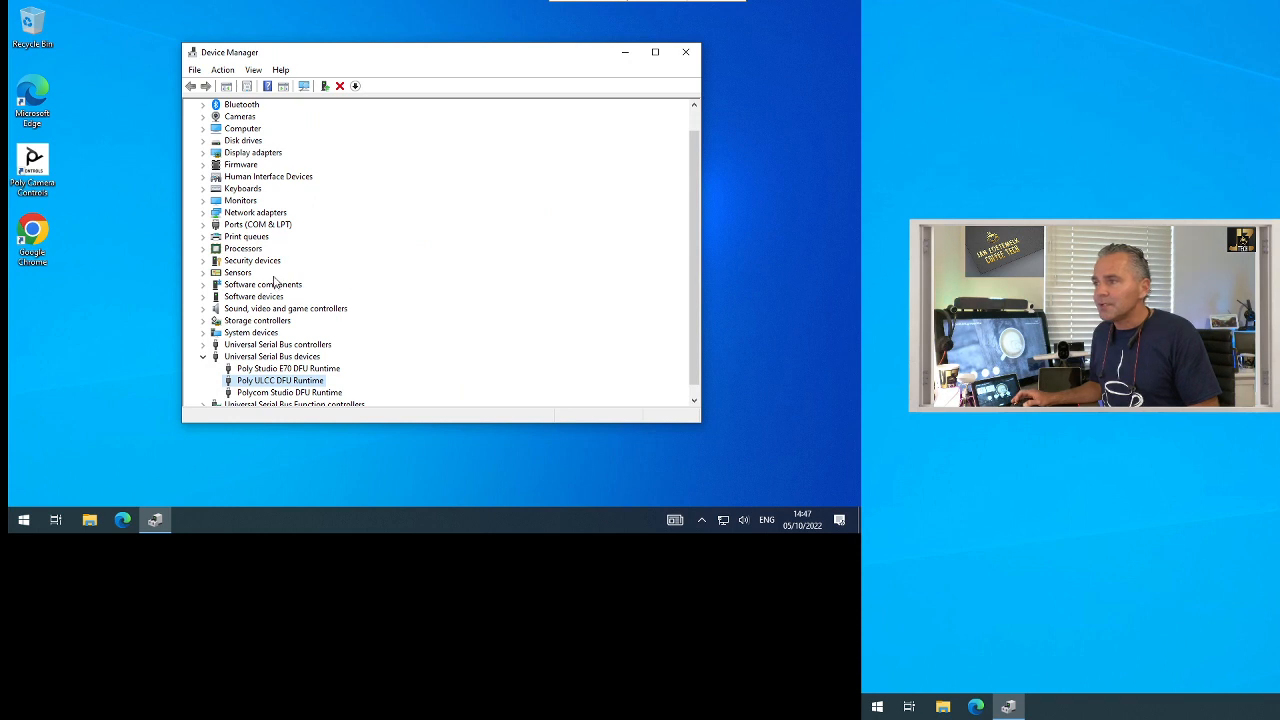
Bring up the MTR_ULCC display adapter's properties and check its driver information
left_click(204, 176)
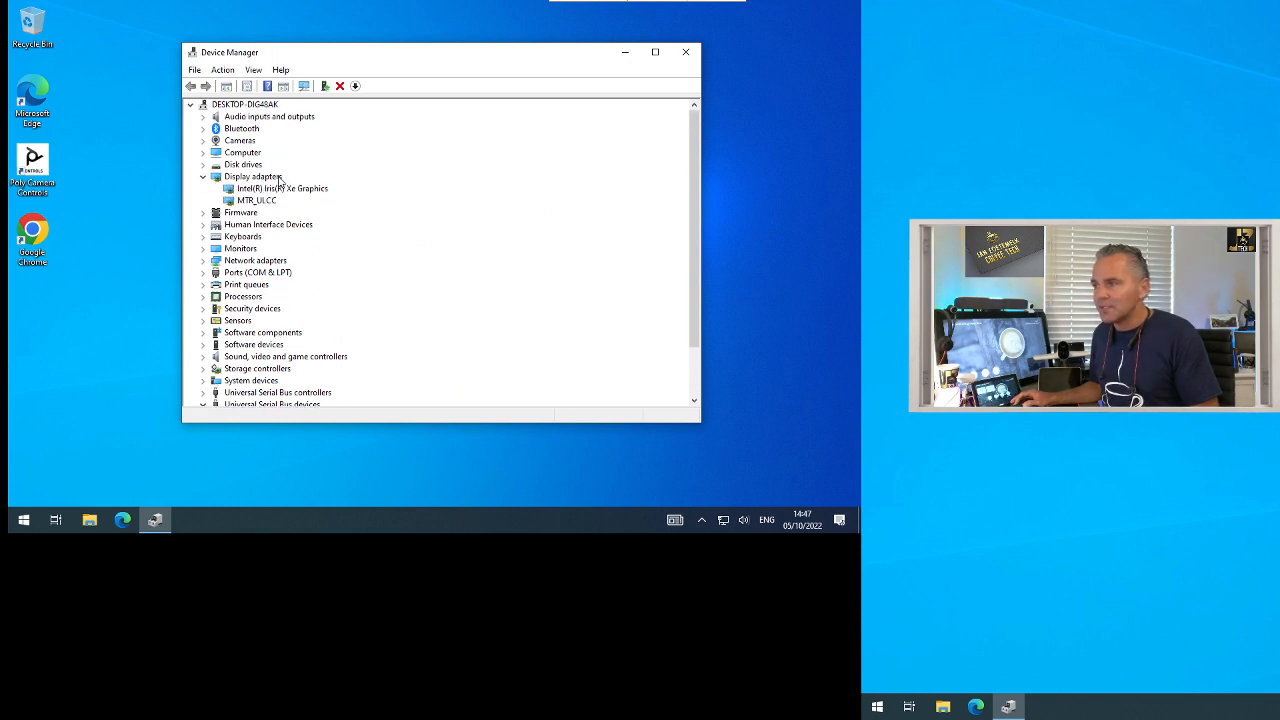
left_click(256, 200)
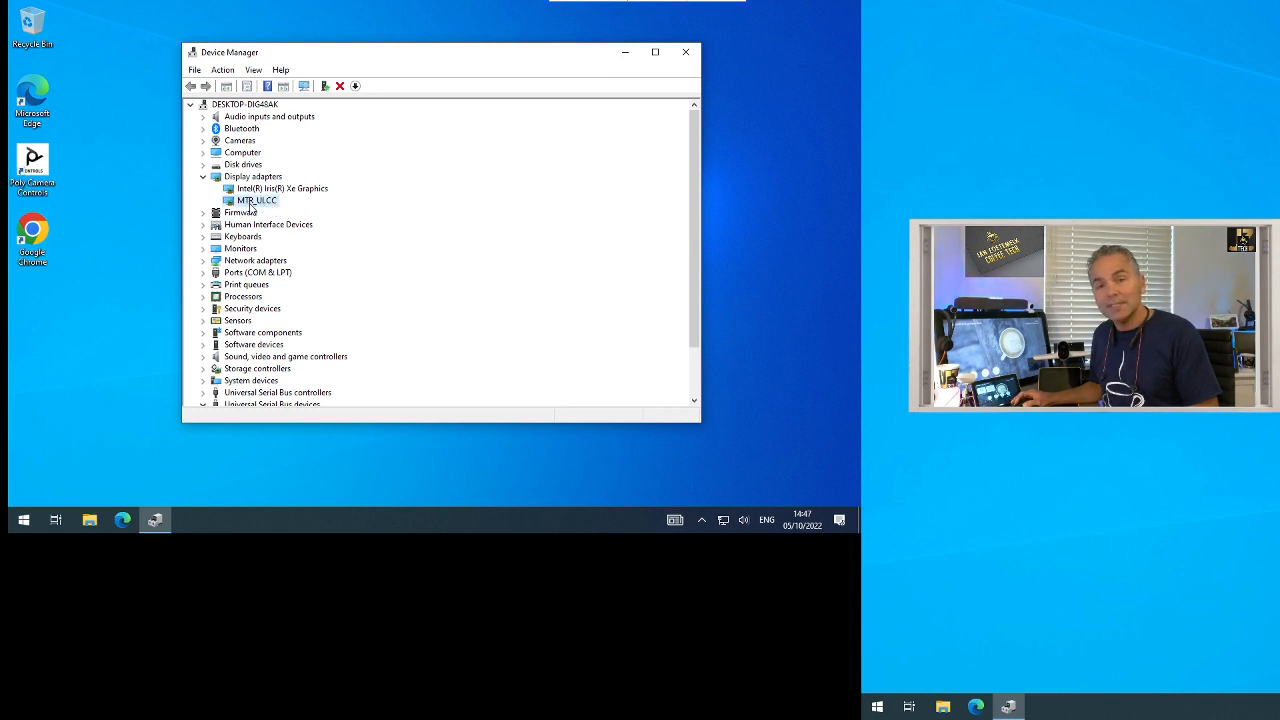
right_click(256, 200)
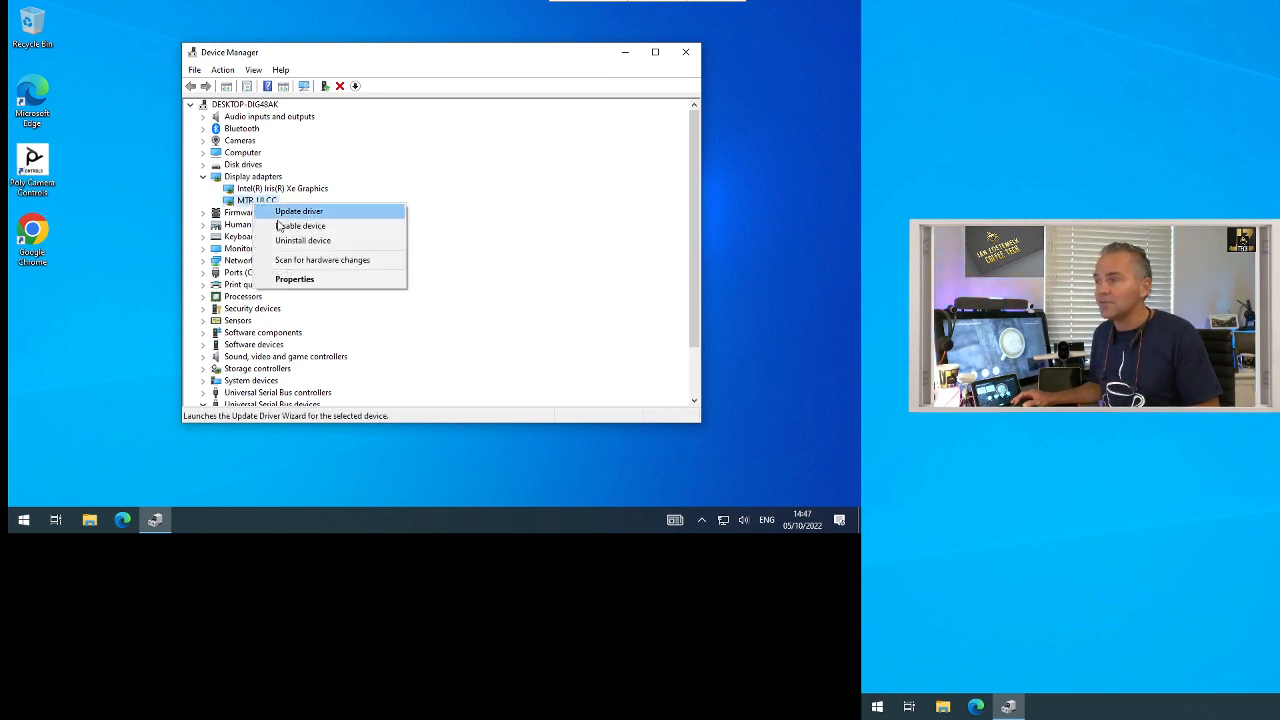
left_click(294, 278)
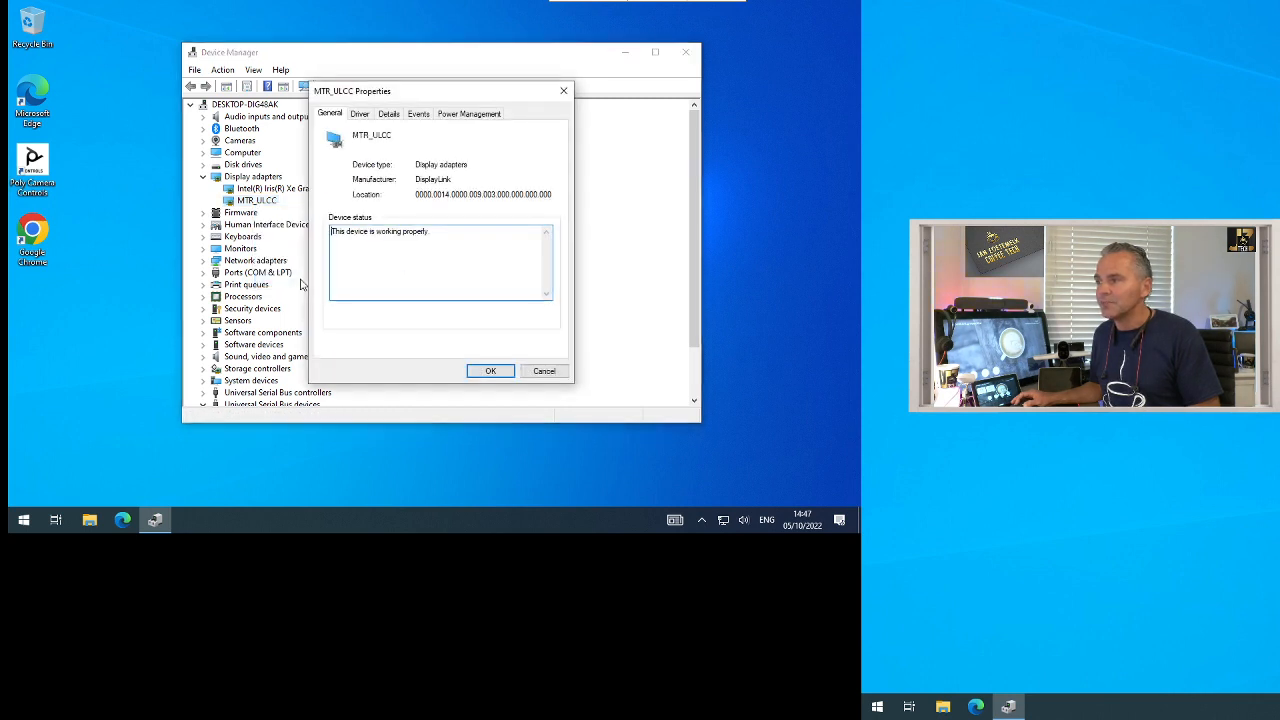
left_click(360, 112)
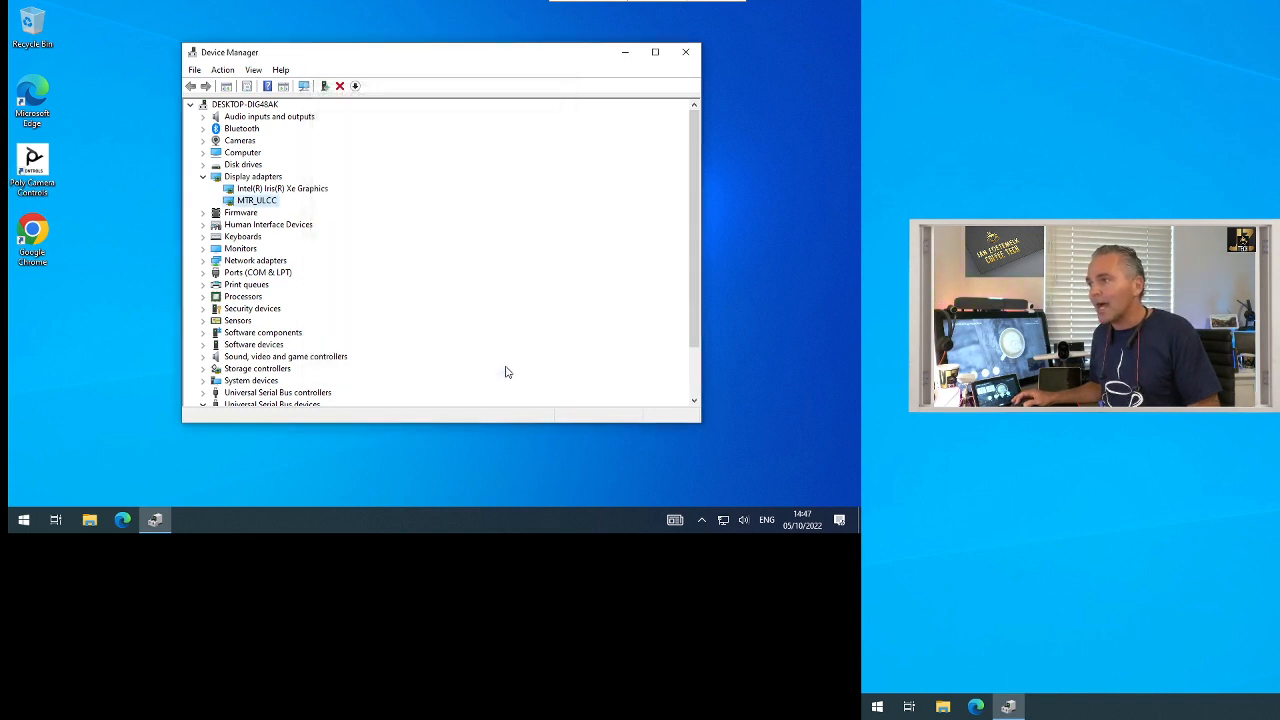
mouse_move(128, 376)
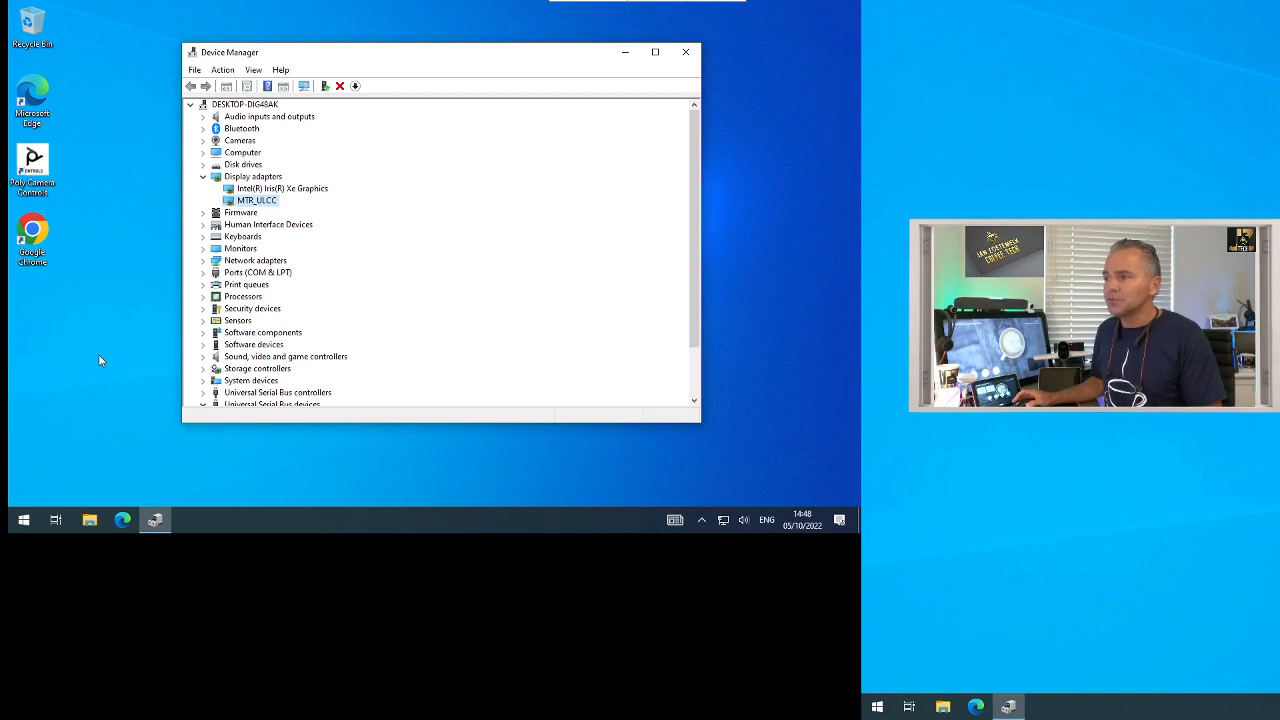
Close Device Manager and reach Windows Update's optional updates under Update & Security
left_click(684, 52)
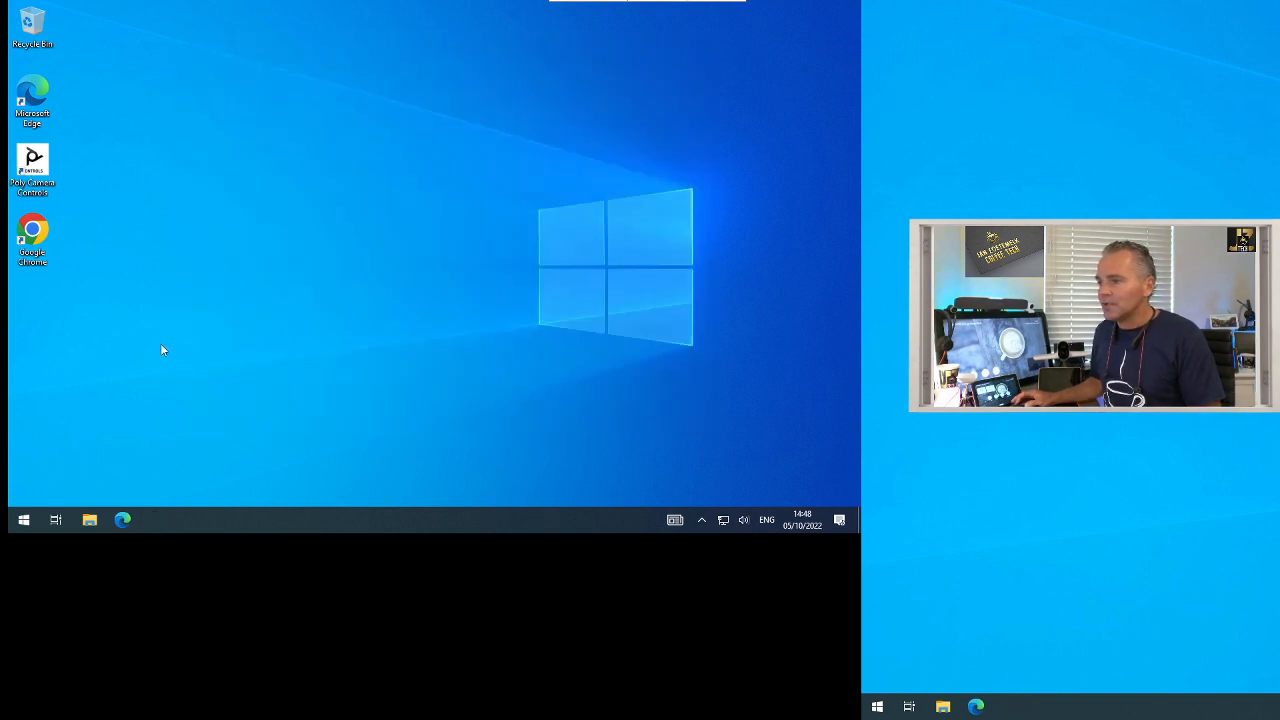
left_click(24, 520)
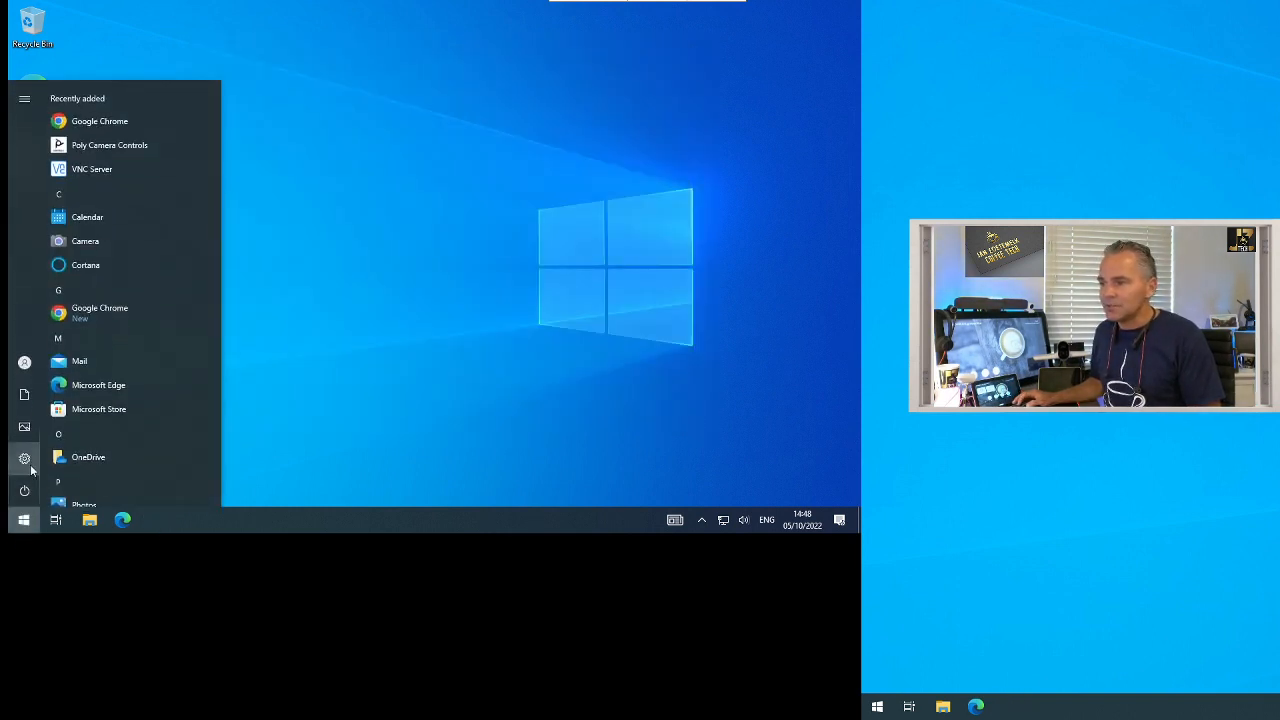
left_click(24, 458)
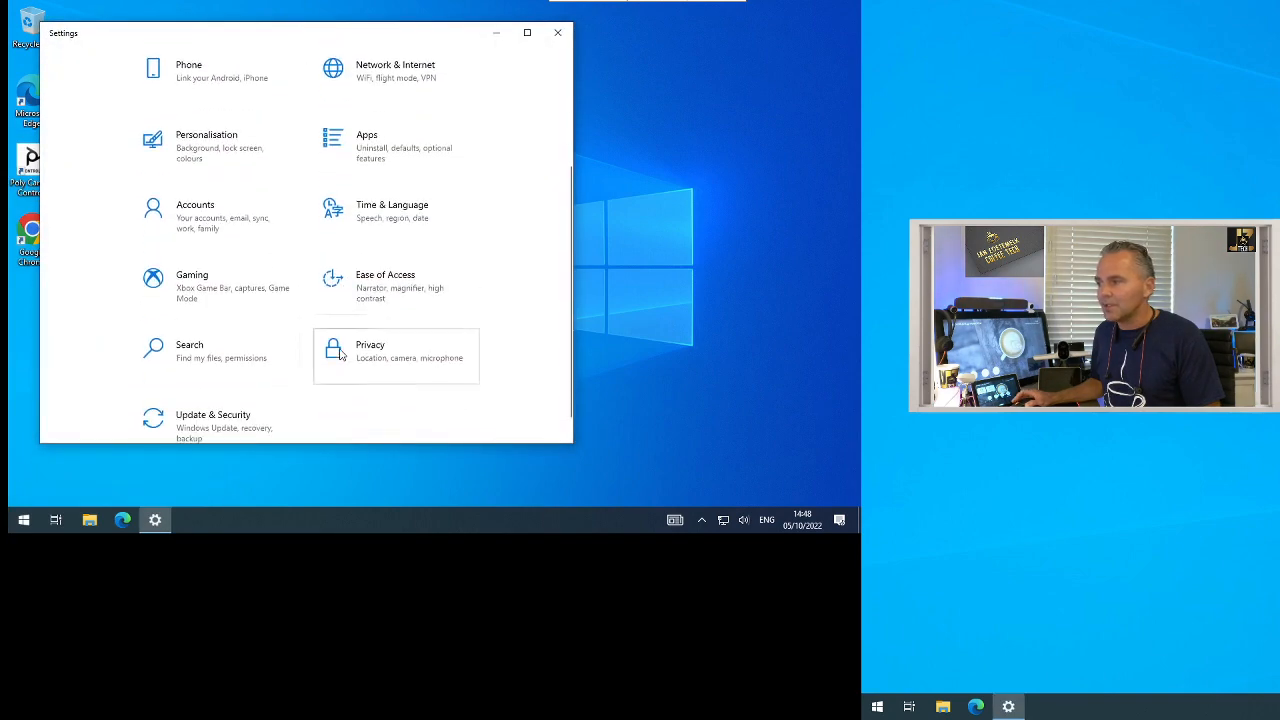
left_click(212, 420)
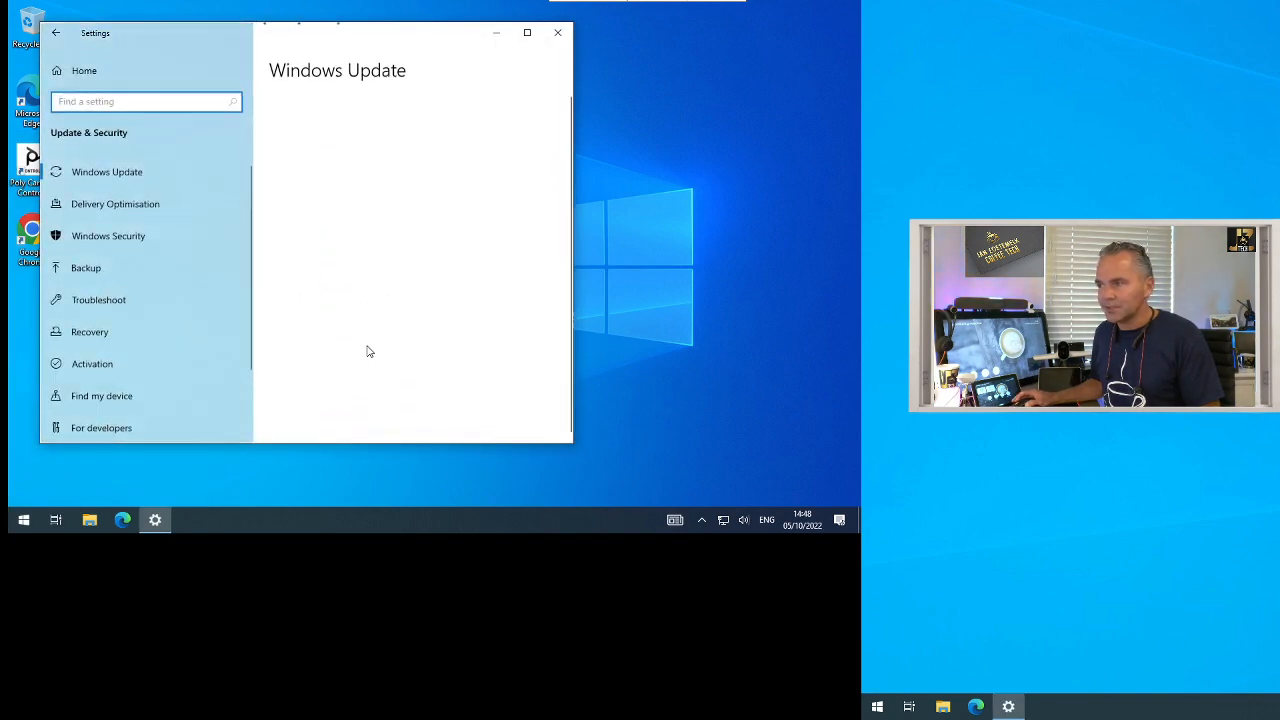
left_click(108, 172)
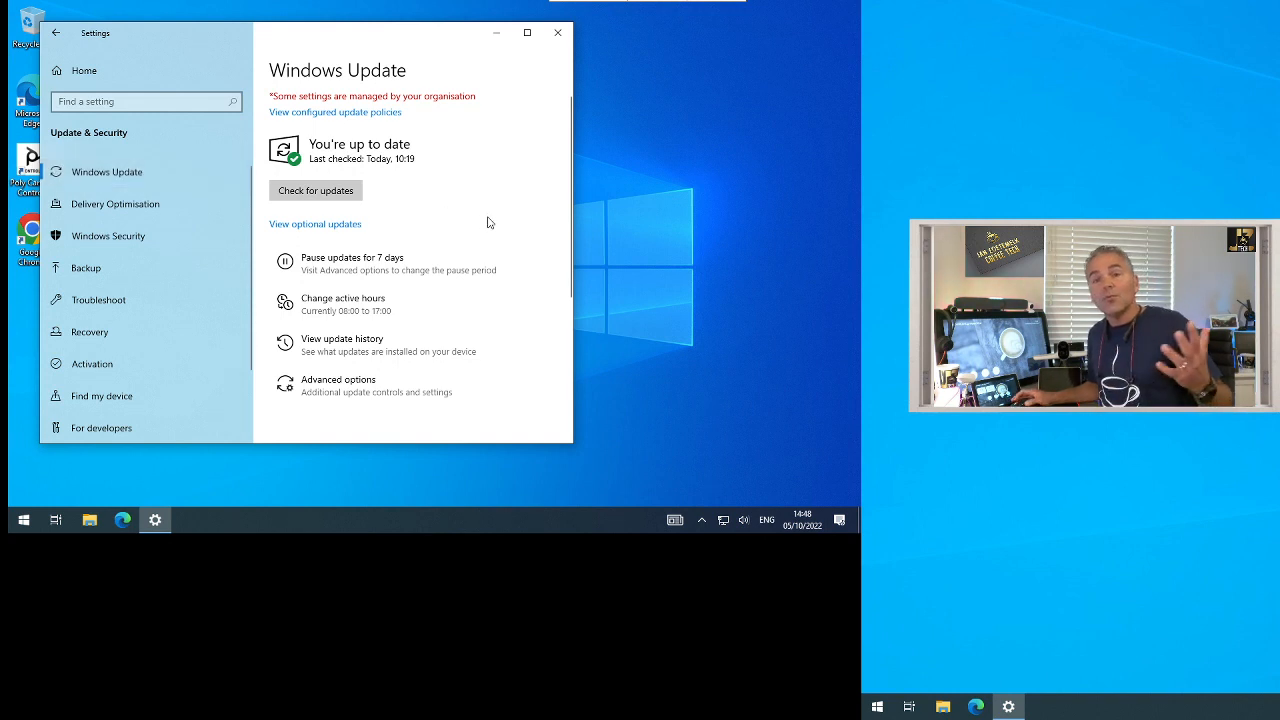
mouse_move(418, 168)
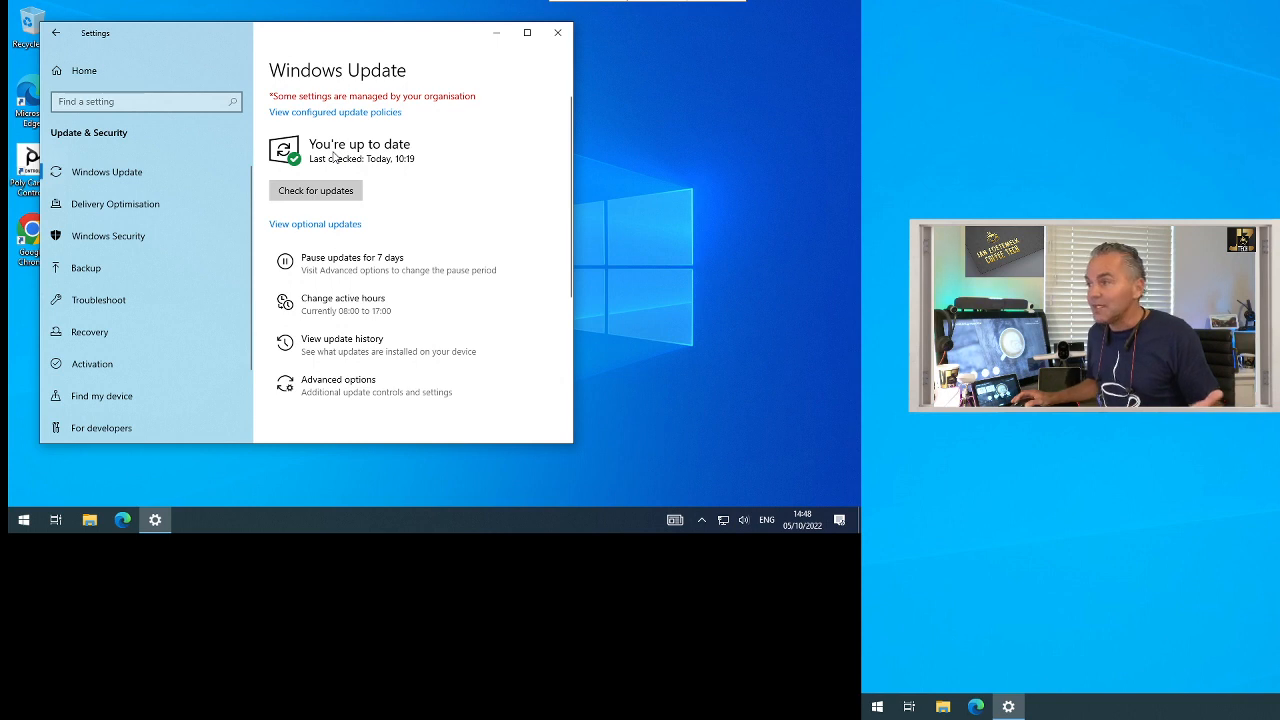
left_click(316, 224)
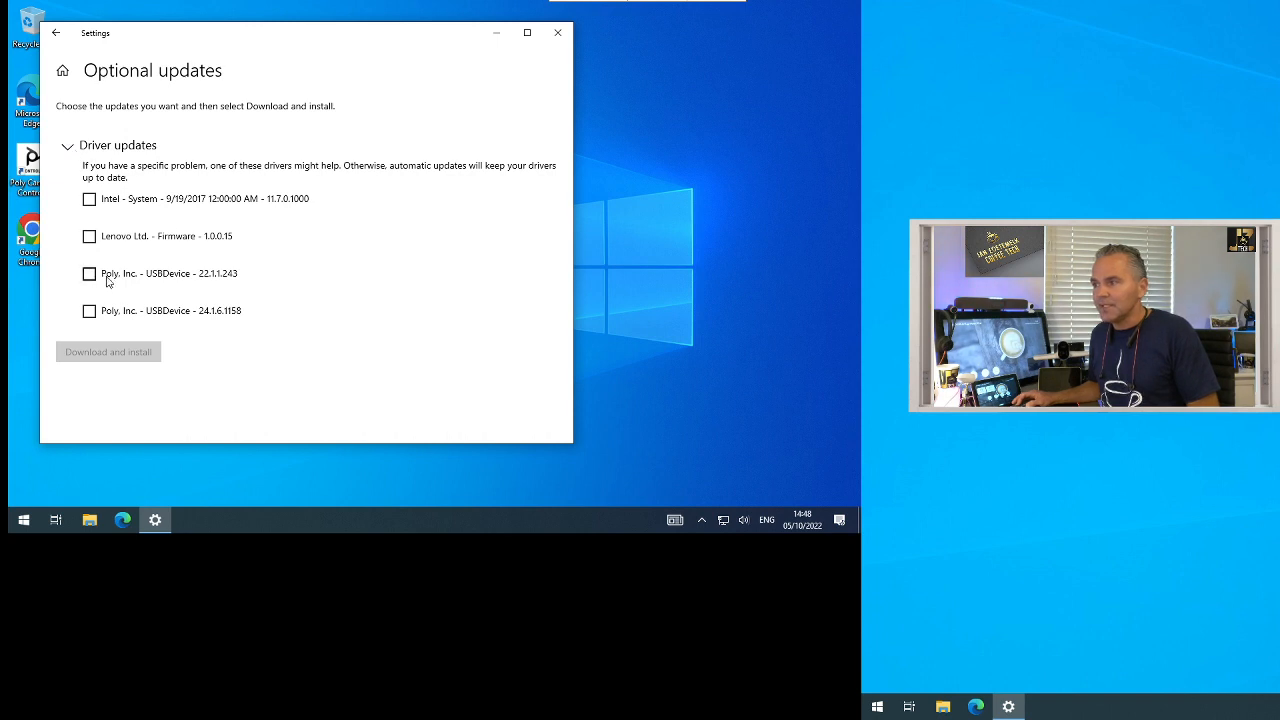
Tick the Poly USBDevice 22.1.1.243 driver update, close Settings and launch Chrome
left_click(88, 272)
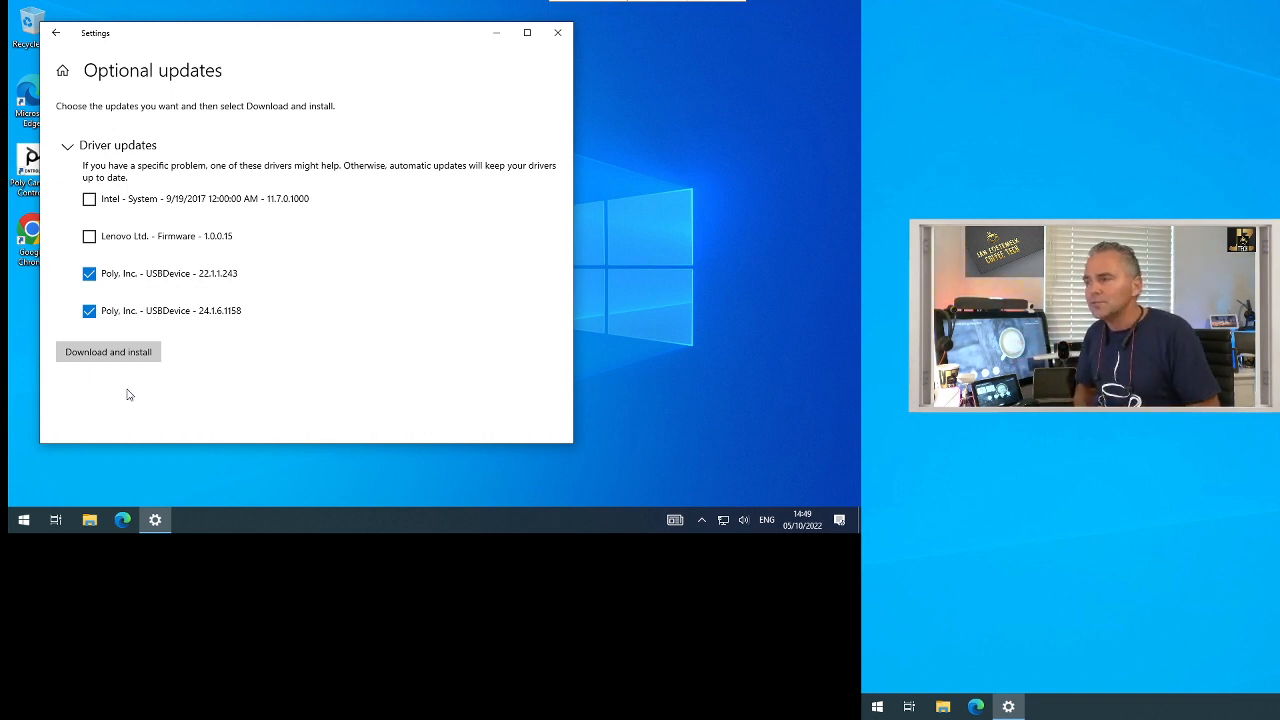
mouse_move(76, 212)
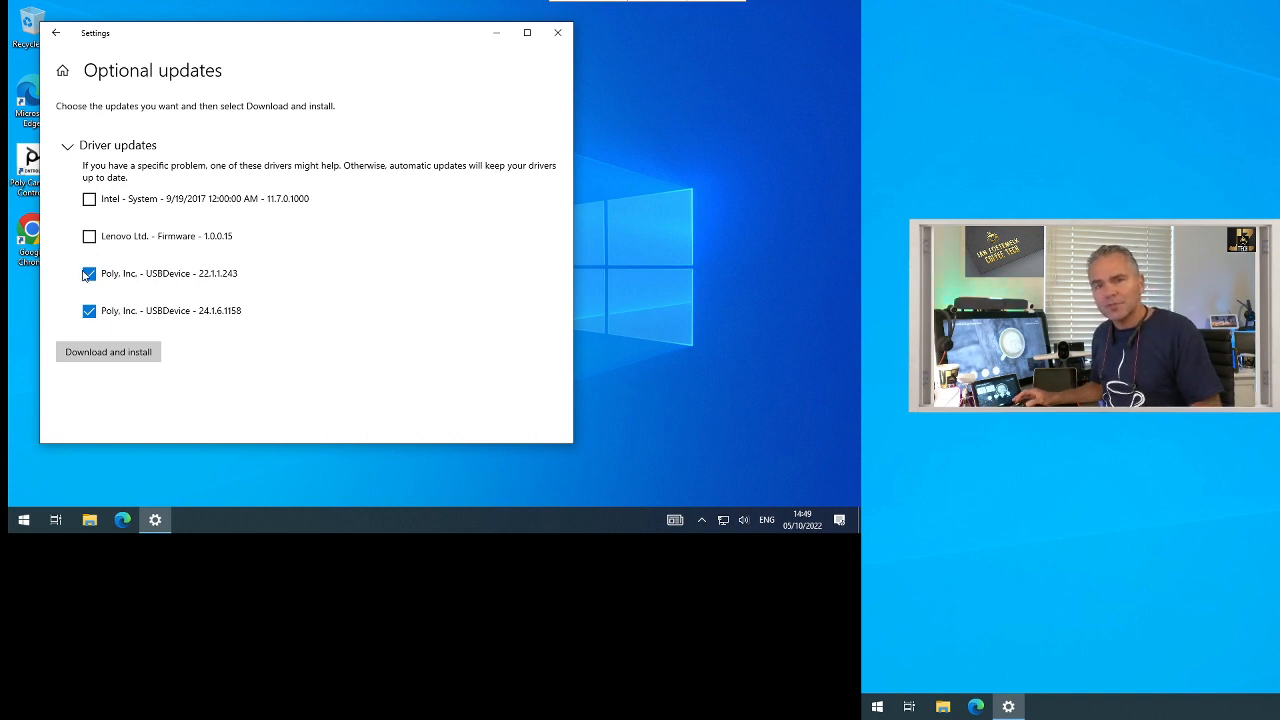
mouse_move(140, 296)
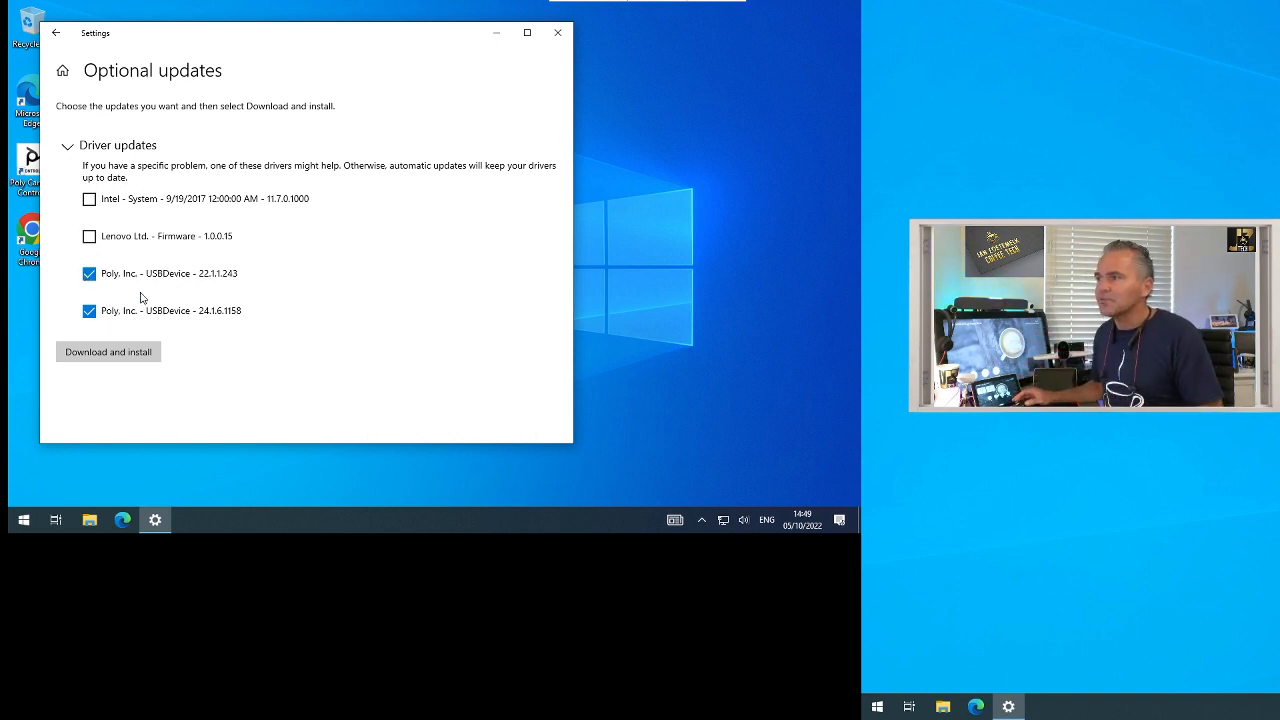
left_click(556, 32)
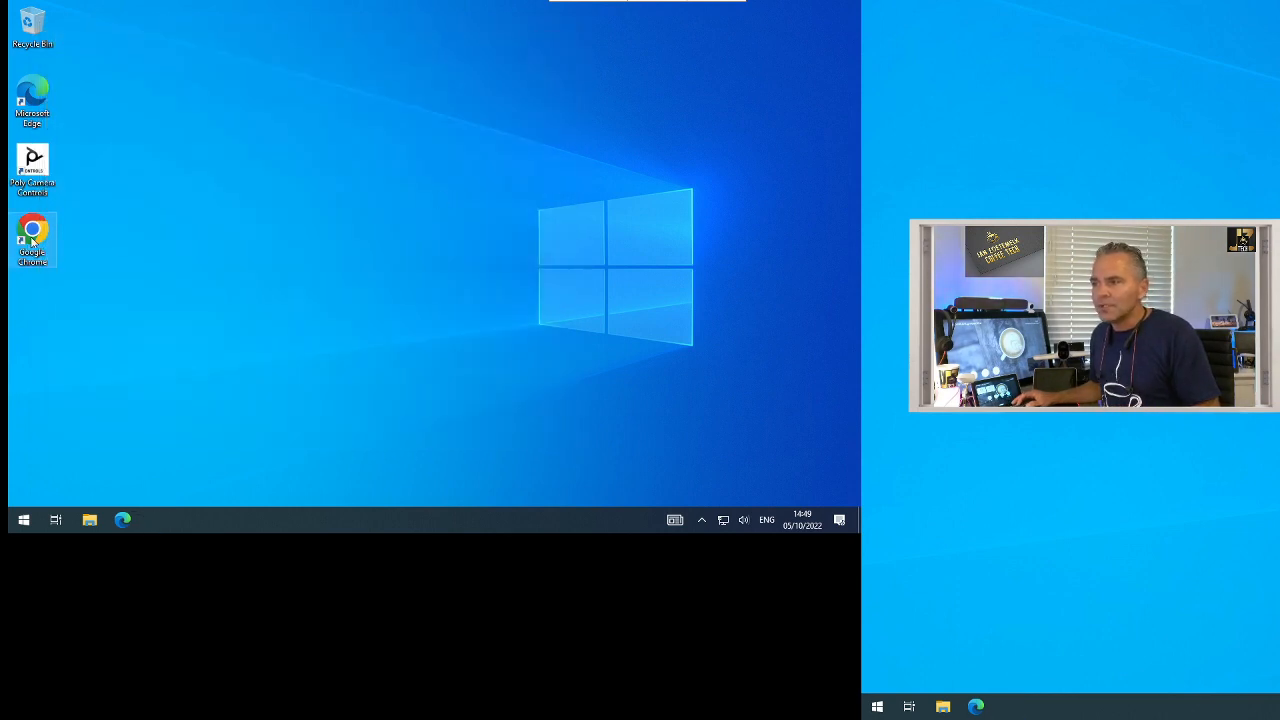
double_click(32, 232)
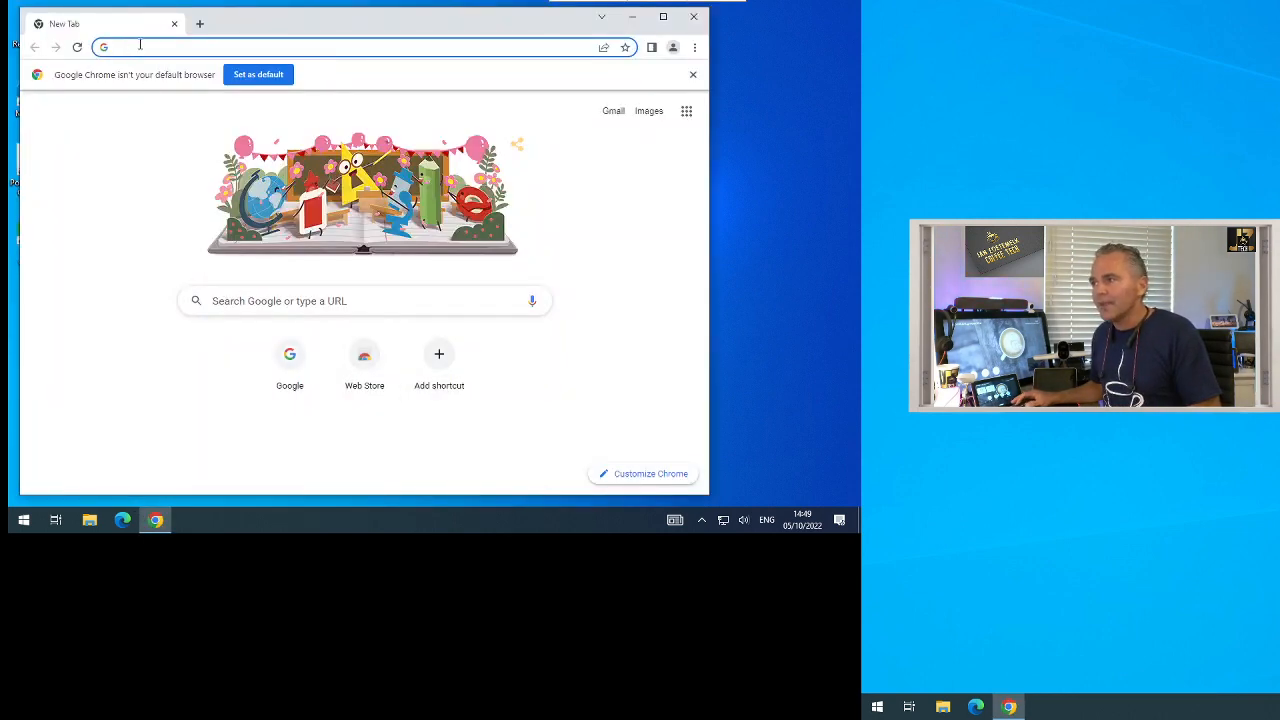
Search Google for 'poly gc-8 manual 1.4' and pick the GC8 Version 1.4 update article
type("google")
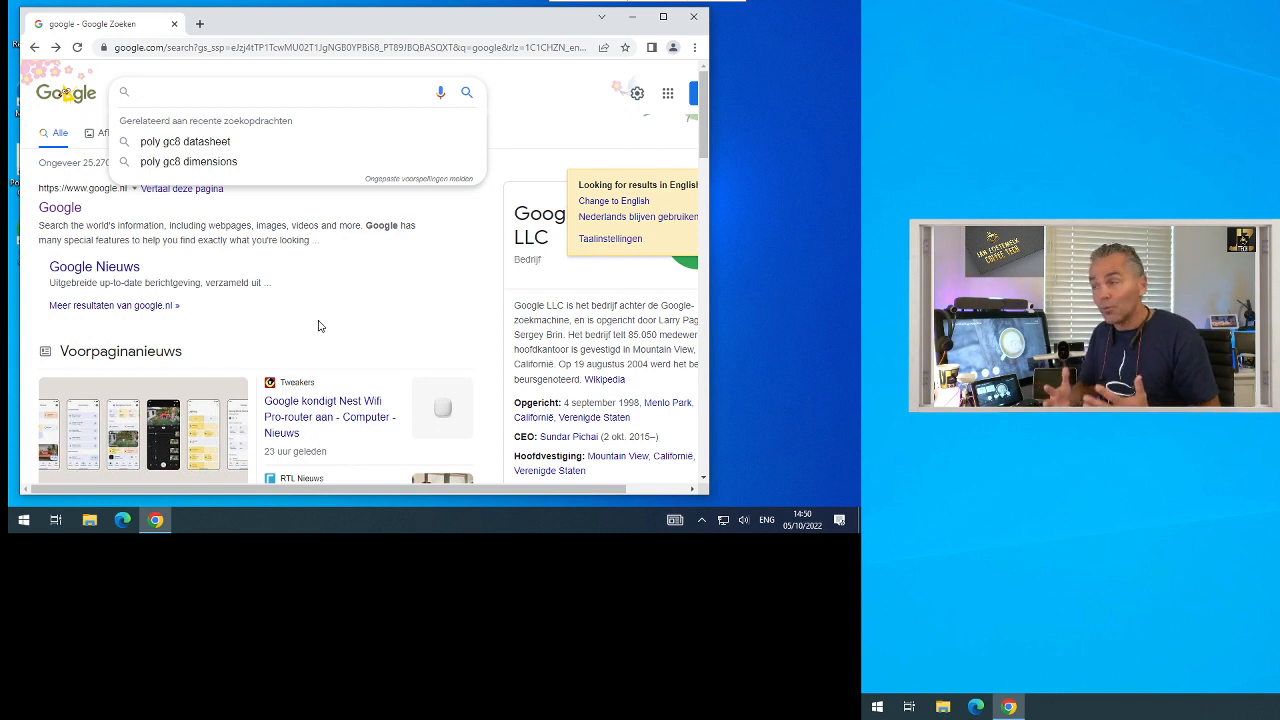
type("poly gc-8 manual 1.4")
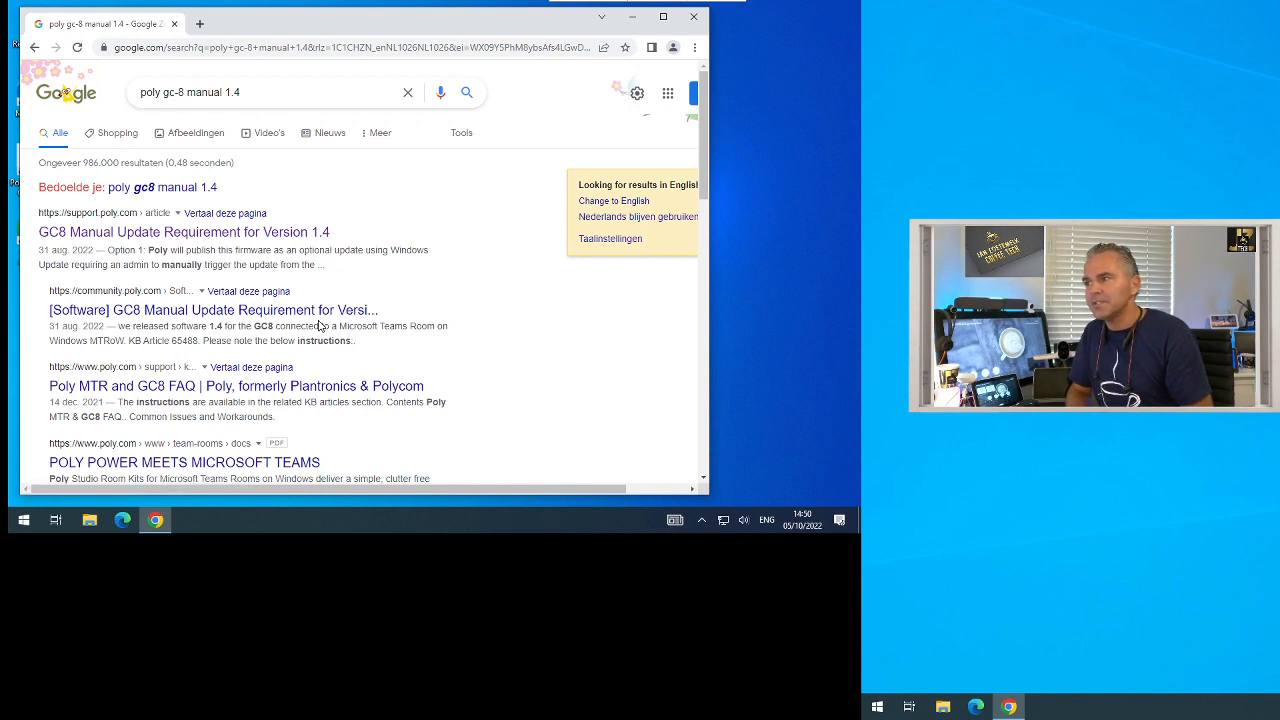
mouse_move(338, 324)
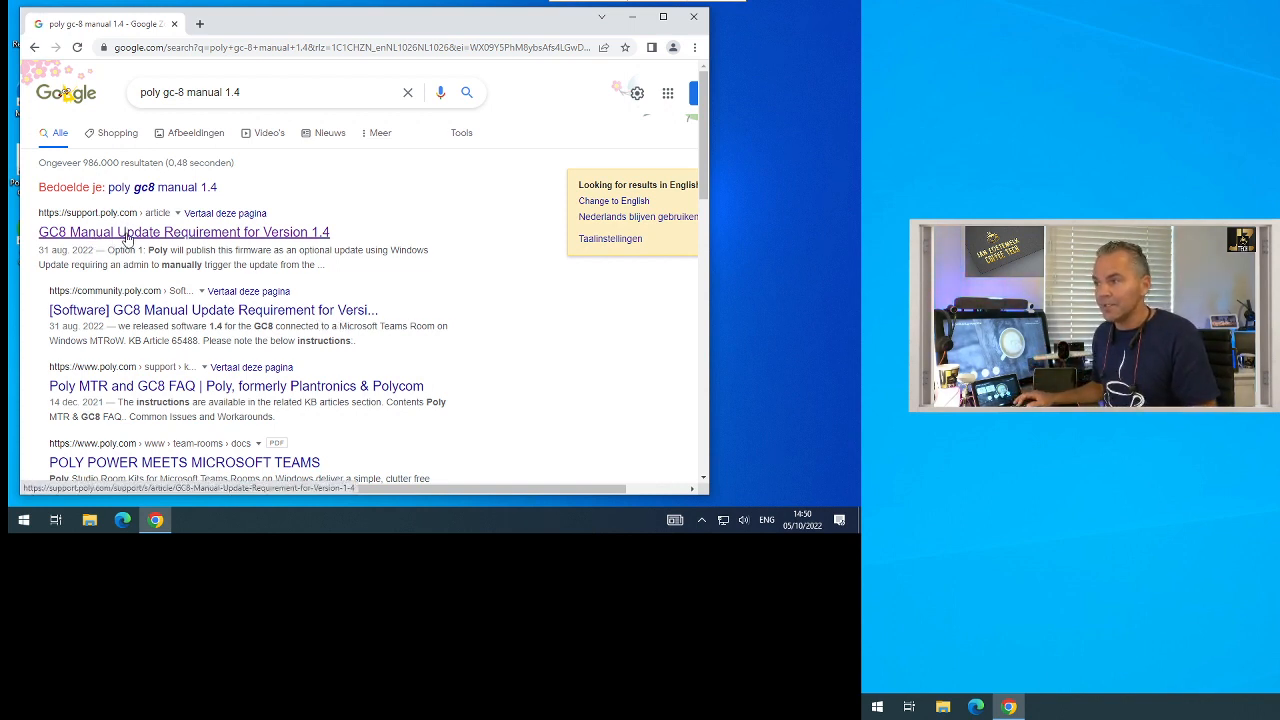
left_click(184, 232)
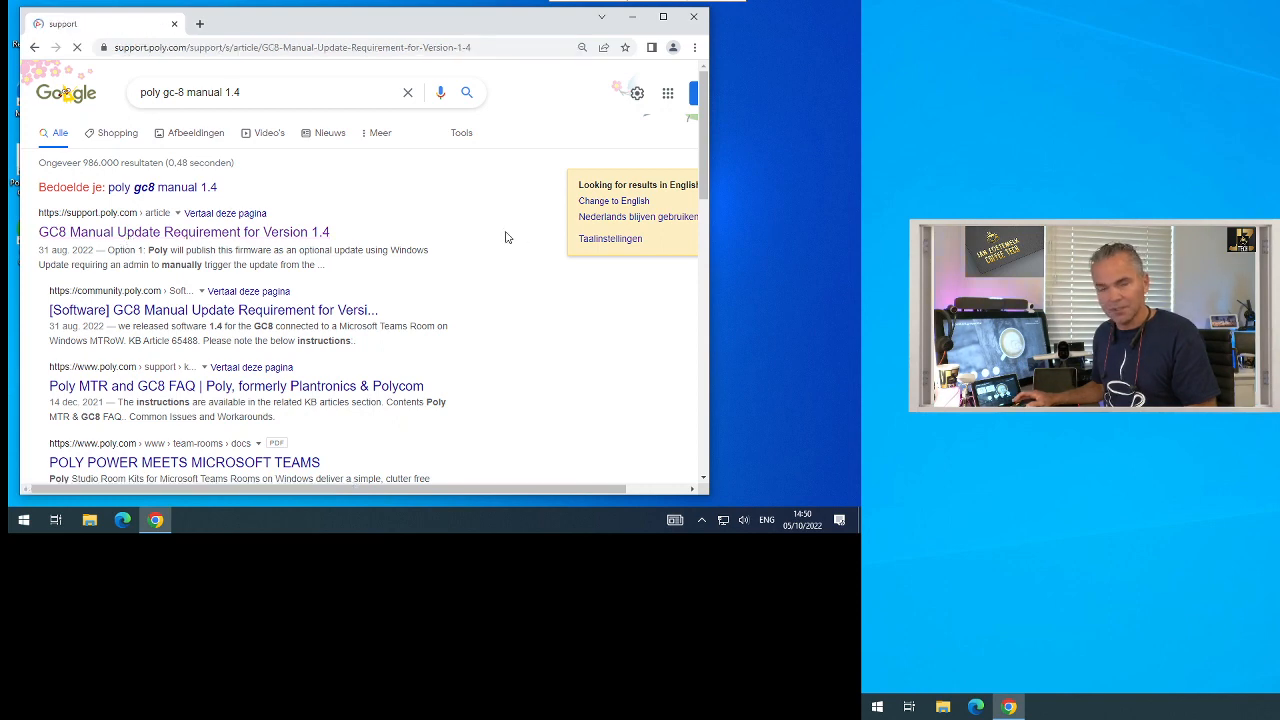
Scroll through the GC8 version 1.4 article down to the download and installation instructions
left_click(184, 232)
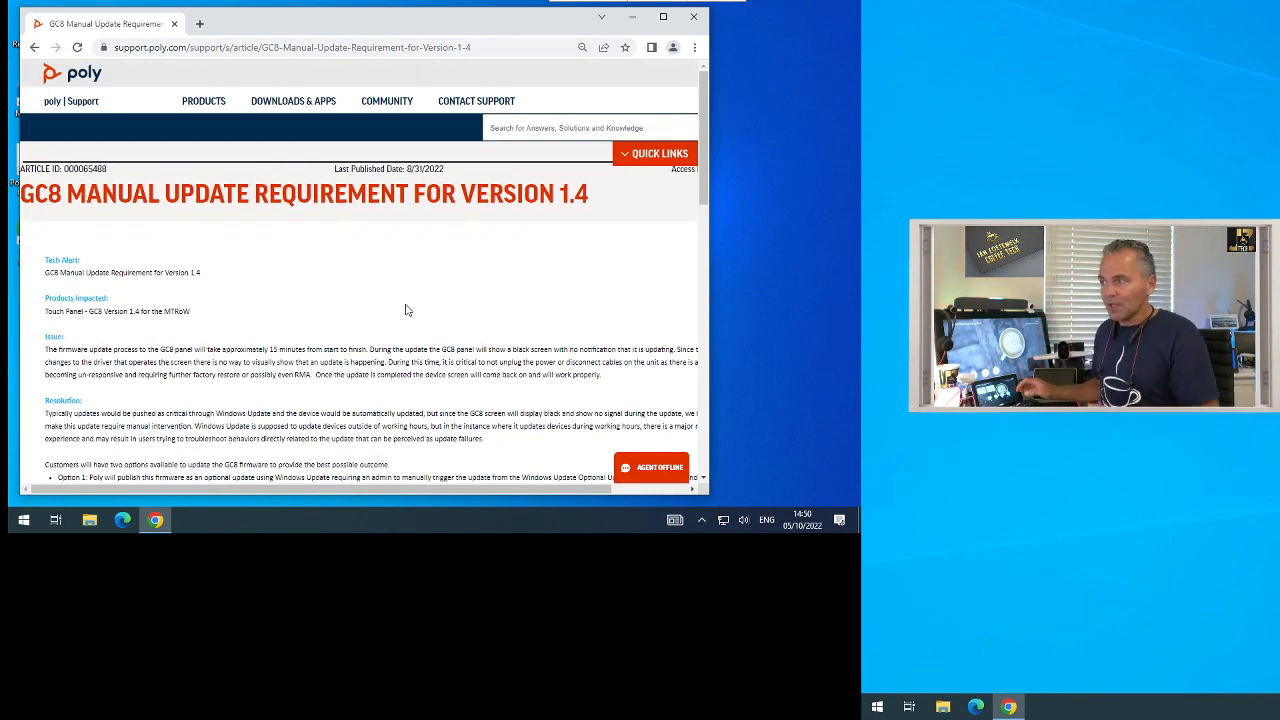
scroll("down", 3)
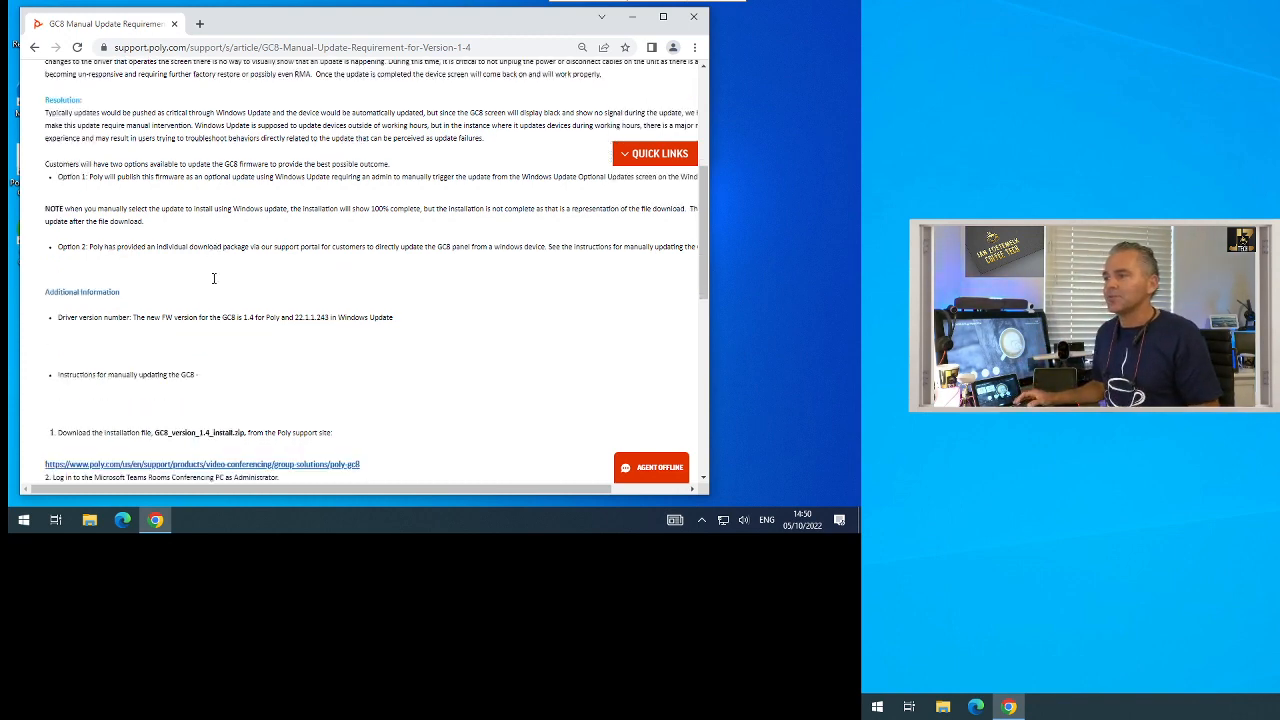
scroll("down", 3)
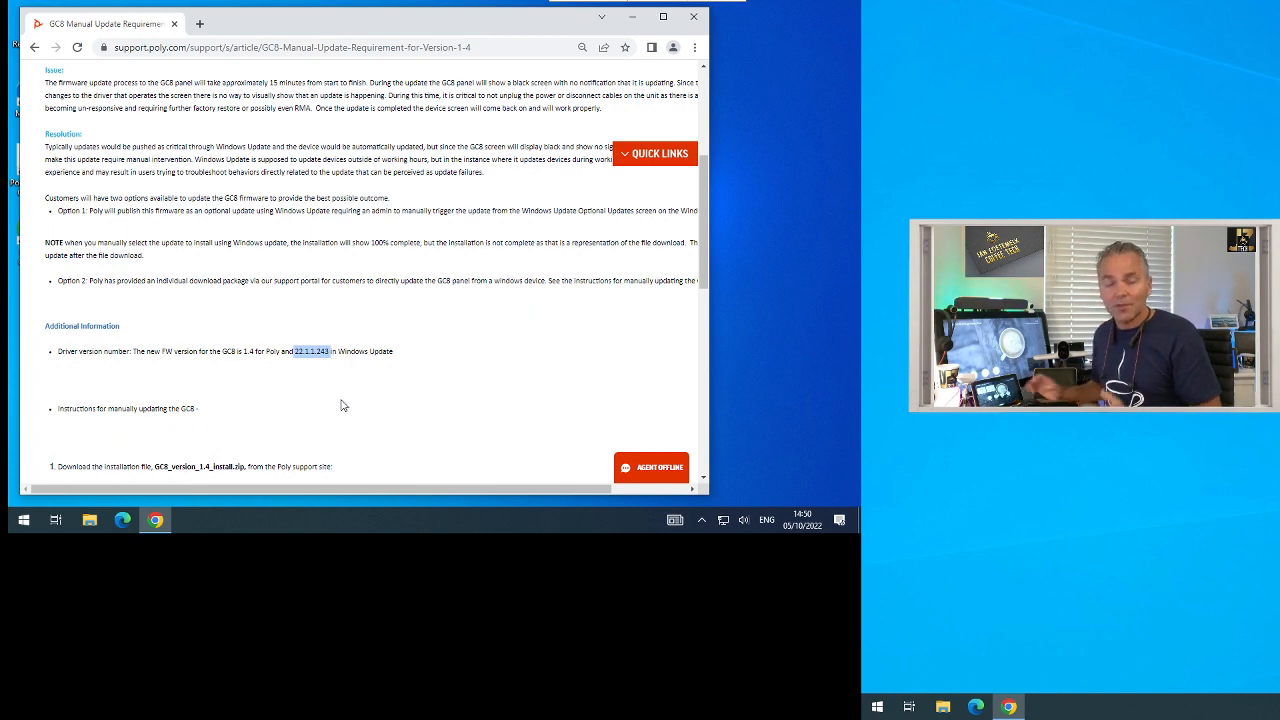
mouse_move(314, 402)
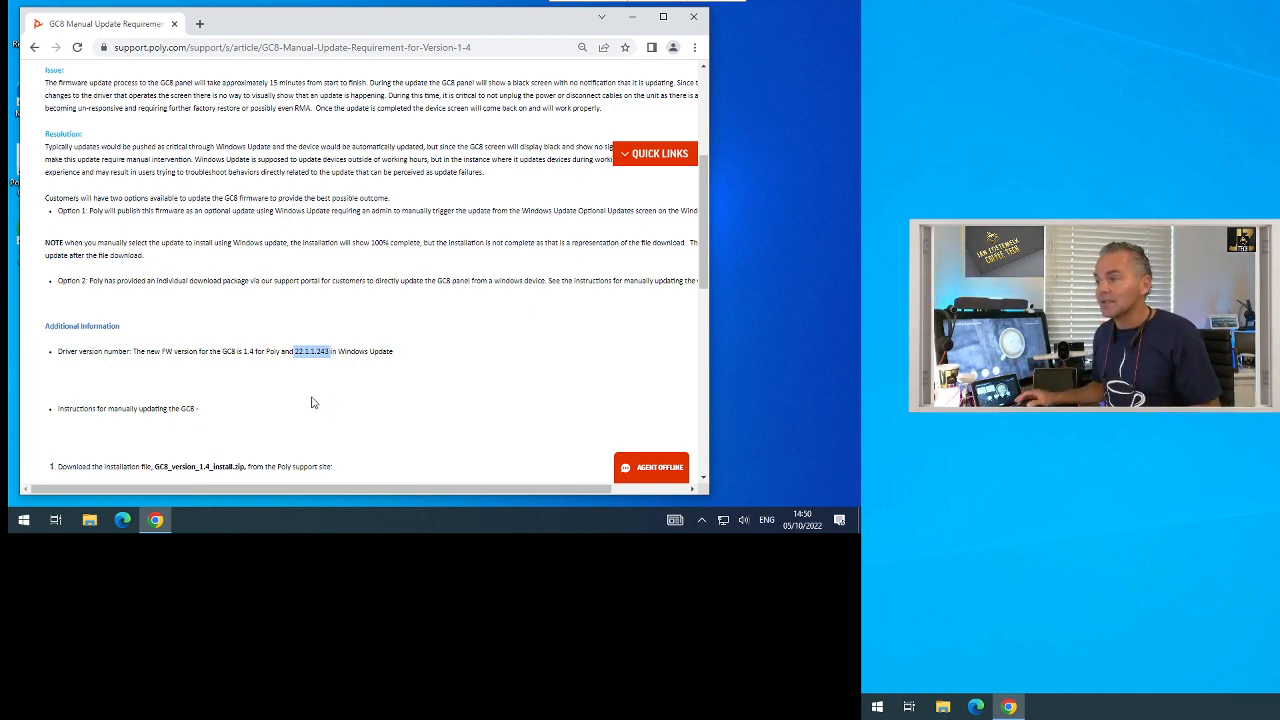
scroll("down", 3)
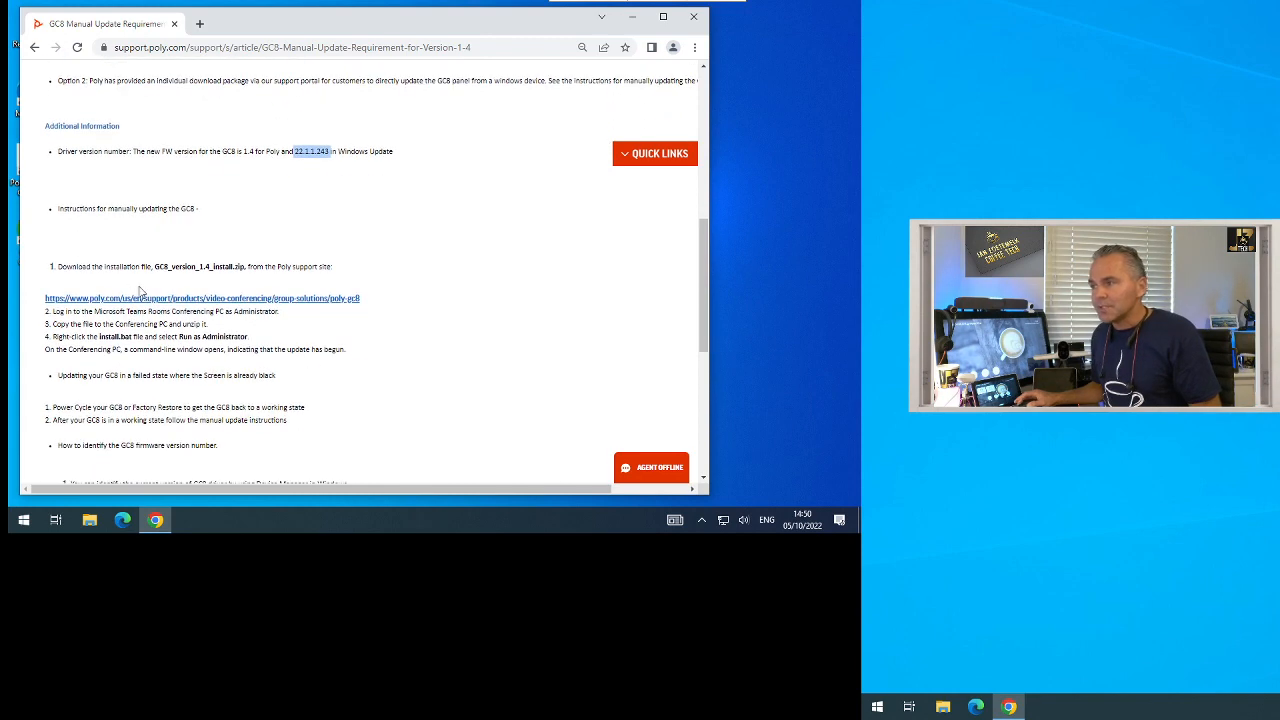
mouse_move(252, 288)
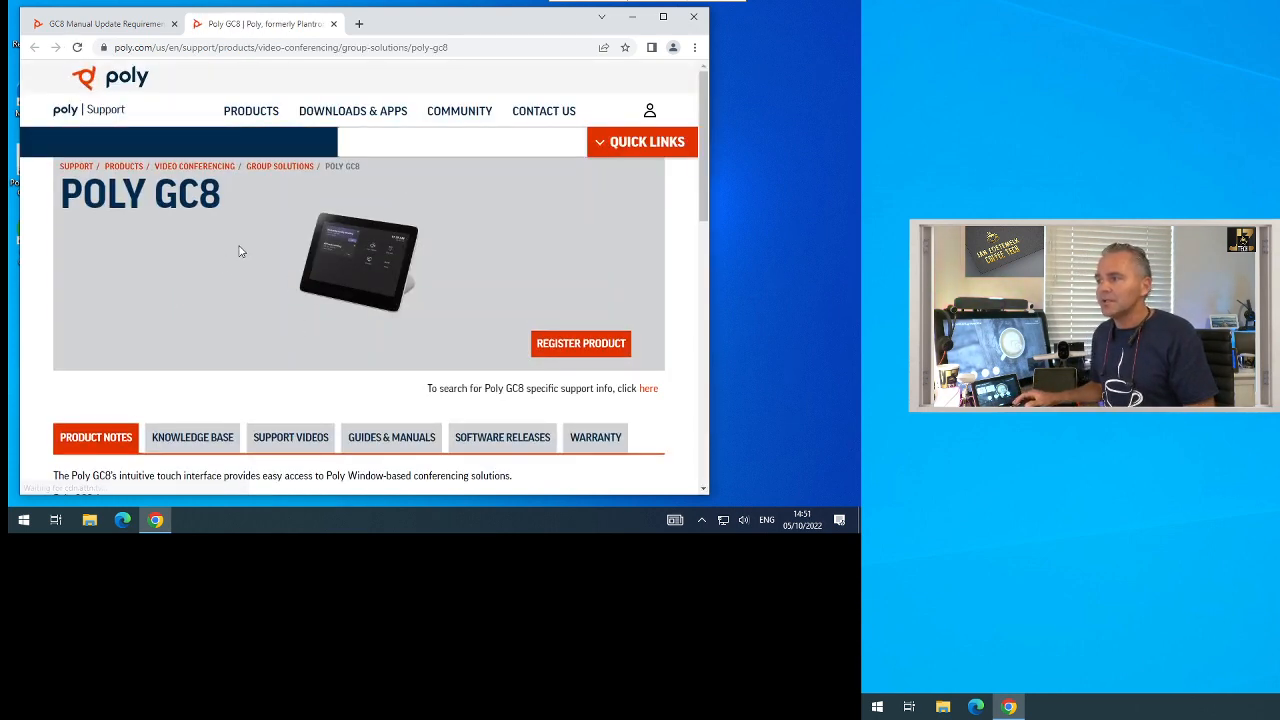
Download the 467 MB GC8 1.4 release, accepting export restrictions, and show it in the Downloads folder
scroll("down", 3)
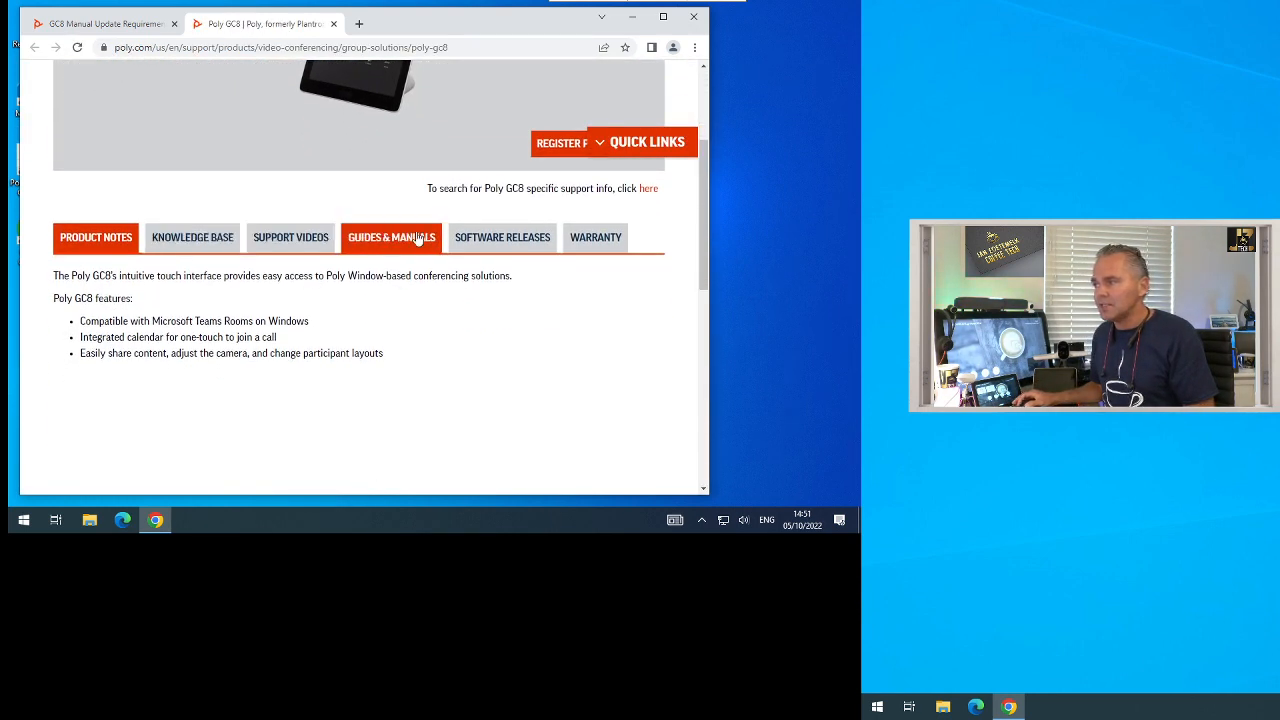
left_click(502, 236)
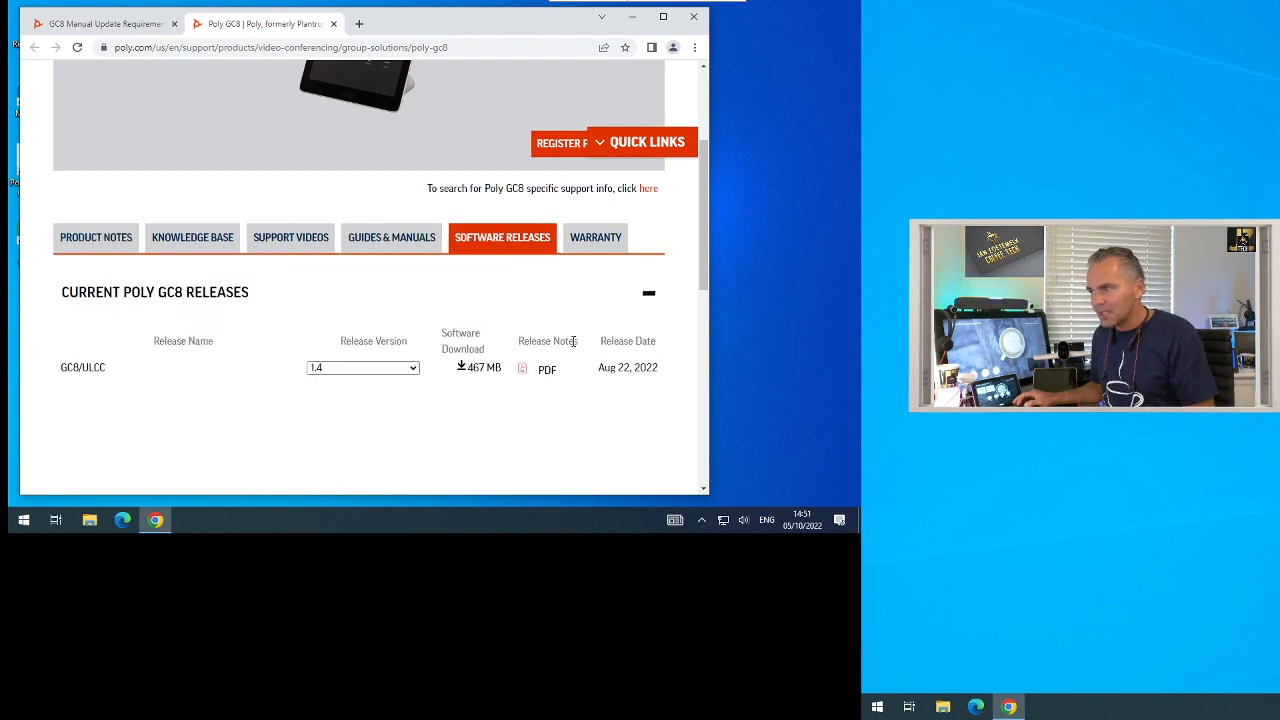
mouse_move(306, 444)
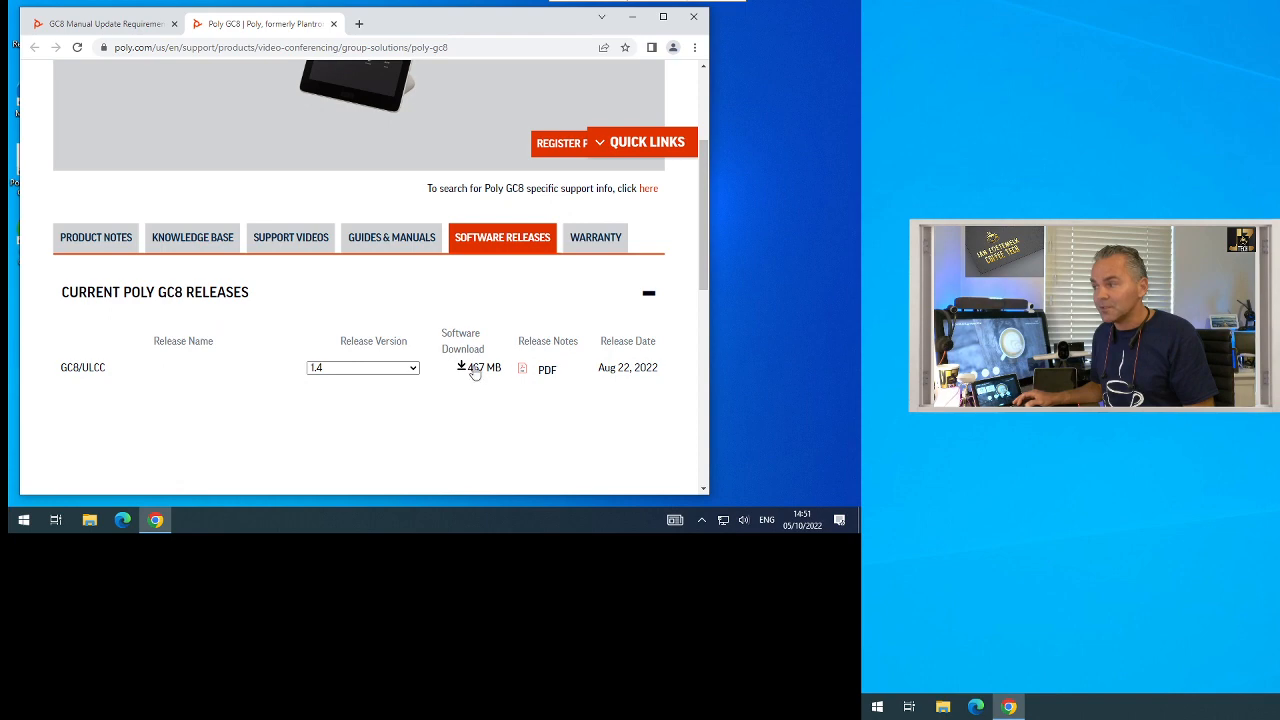
left_click(460, 368)
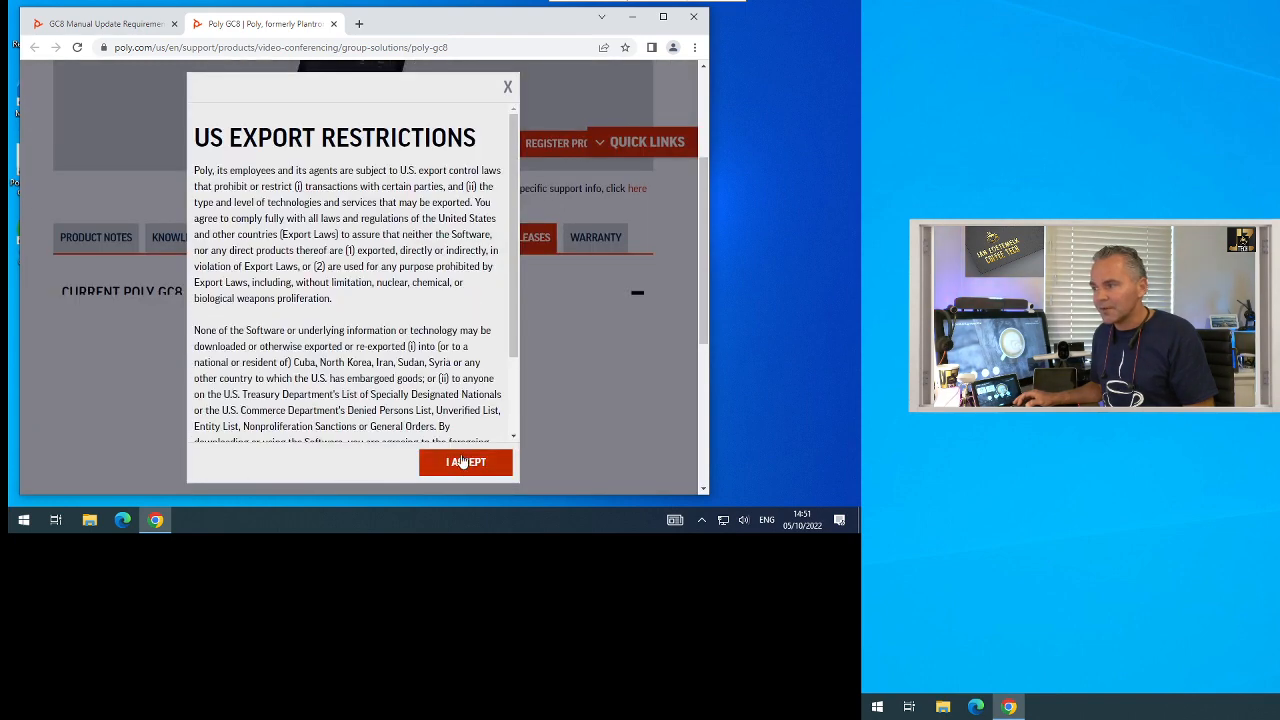
left_click(466, 462)
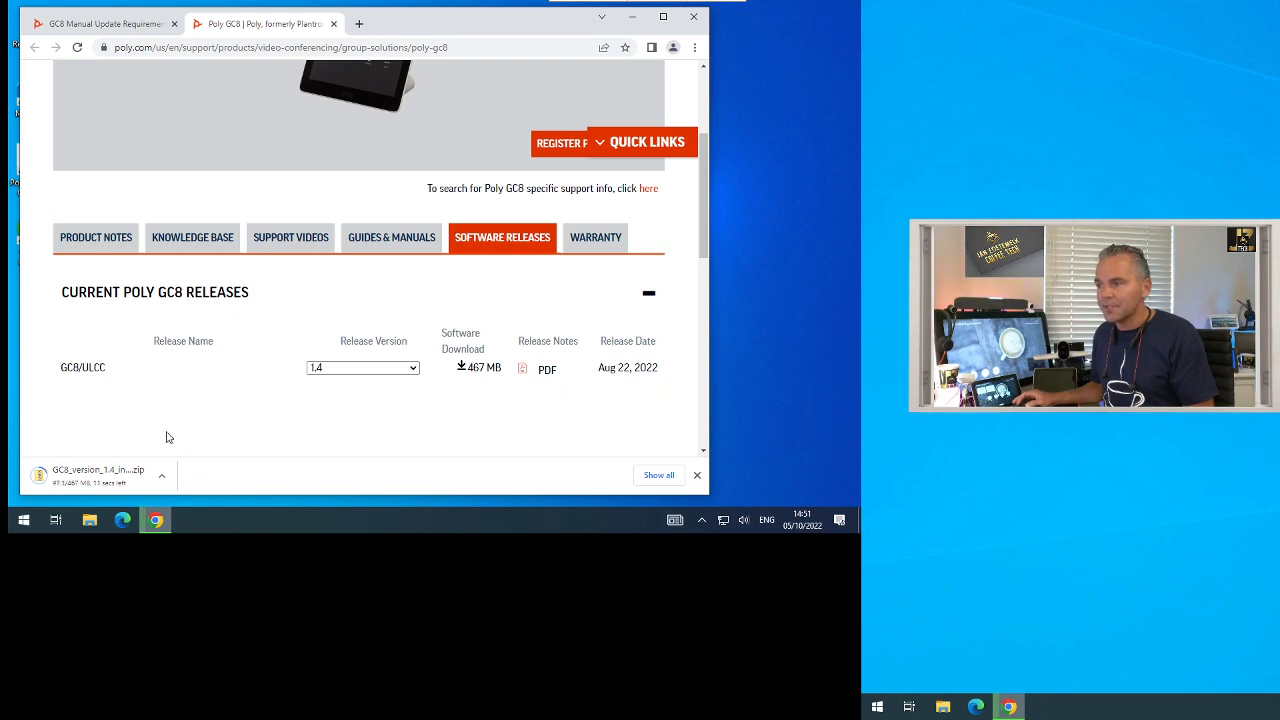
left_click(160, 476)
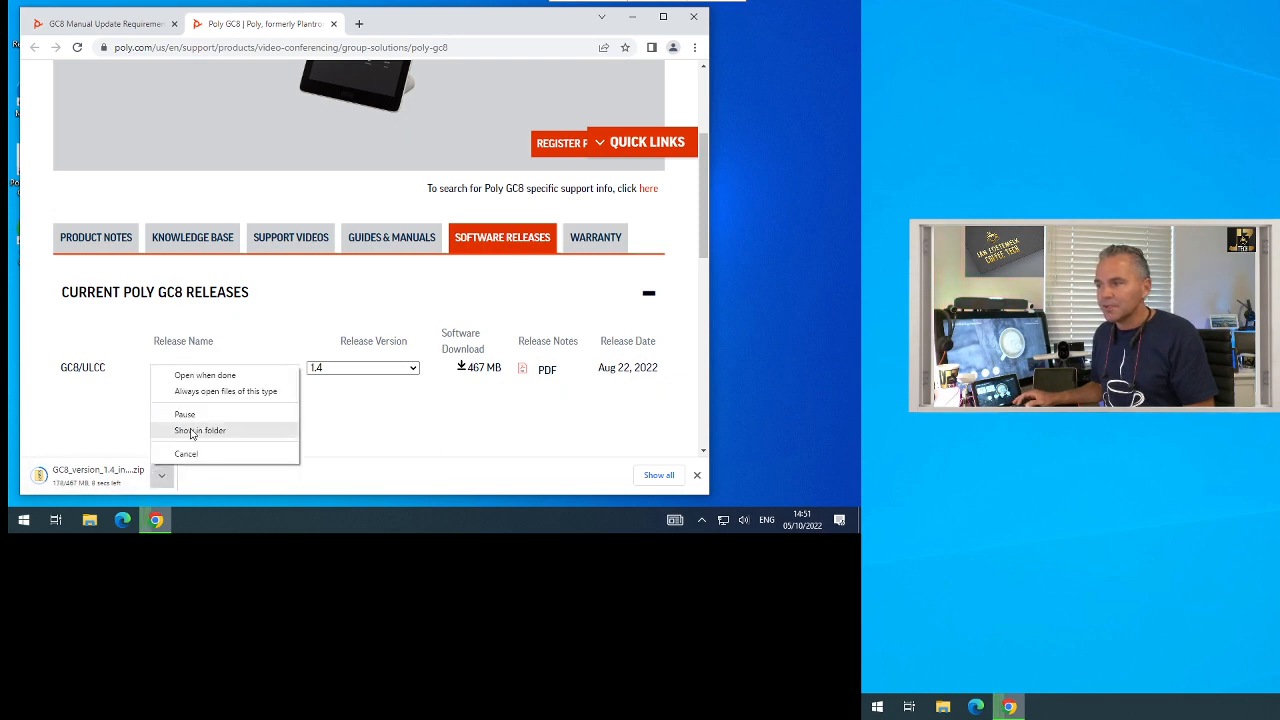
left_click(200, 430)
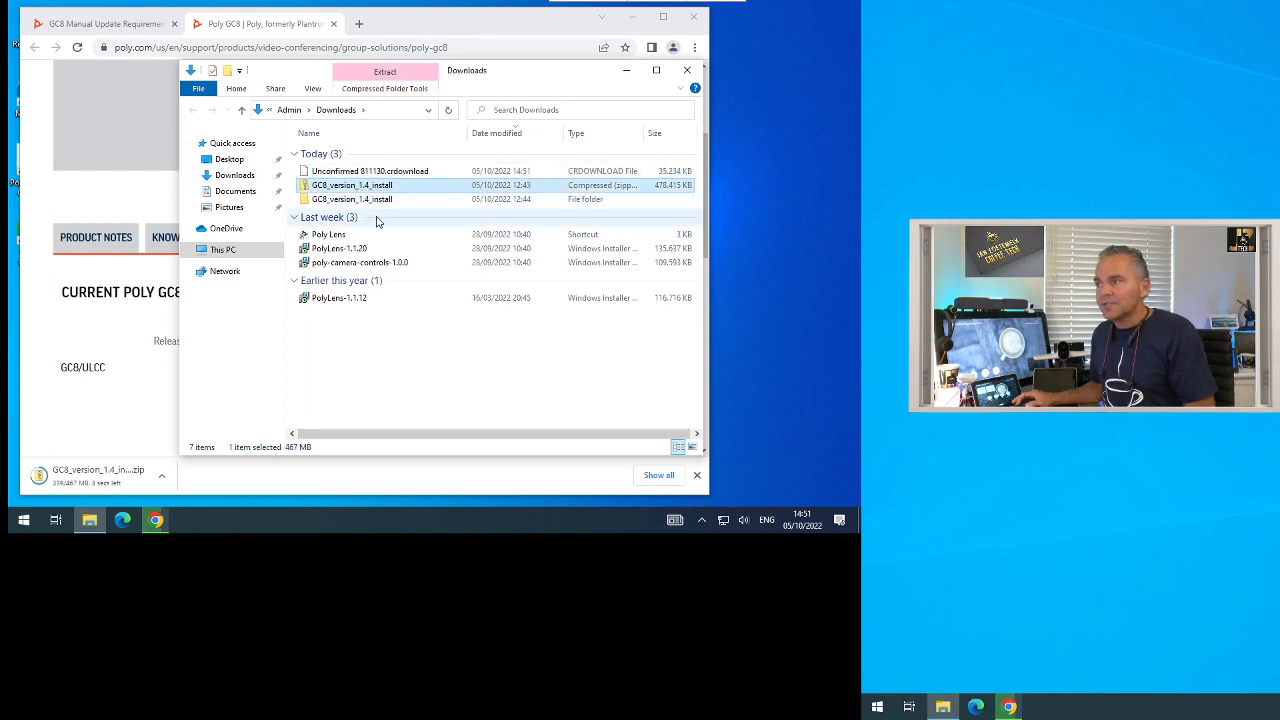
View the install script and firmware files inside GC8_version_1.4_install, then close File Explorer
double_click(348, 200)
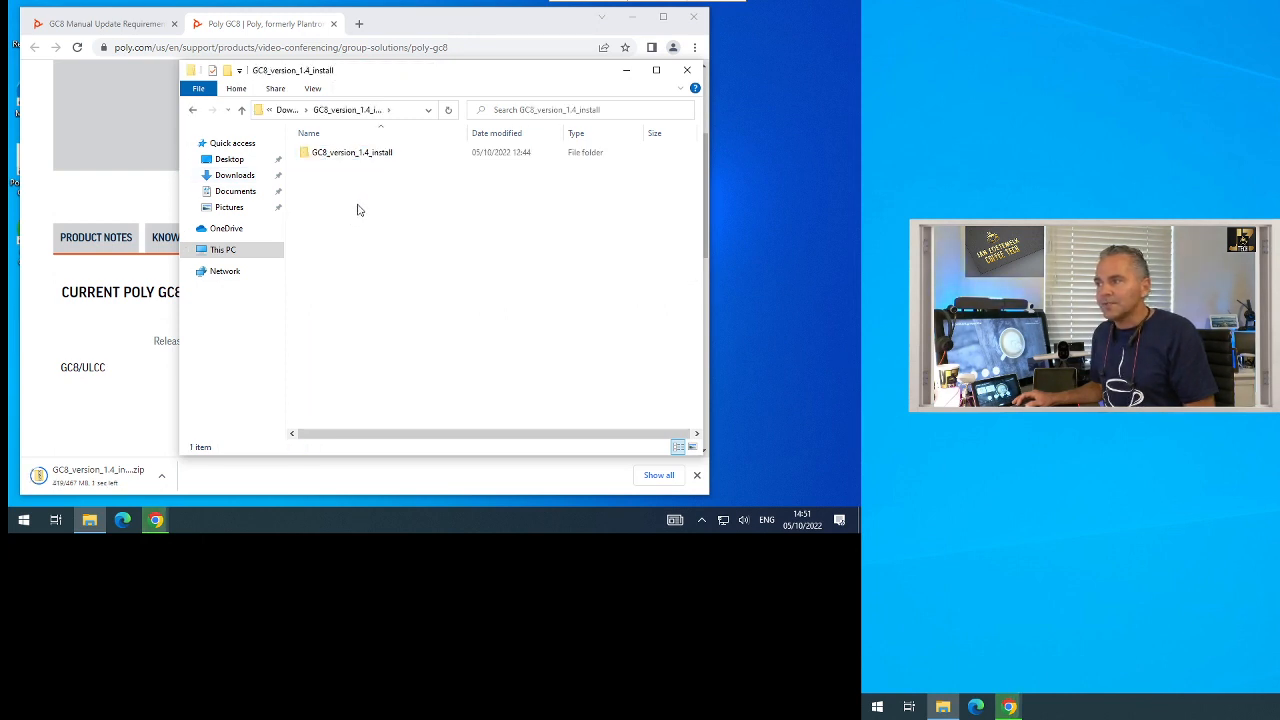
double_click(352, 152)
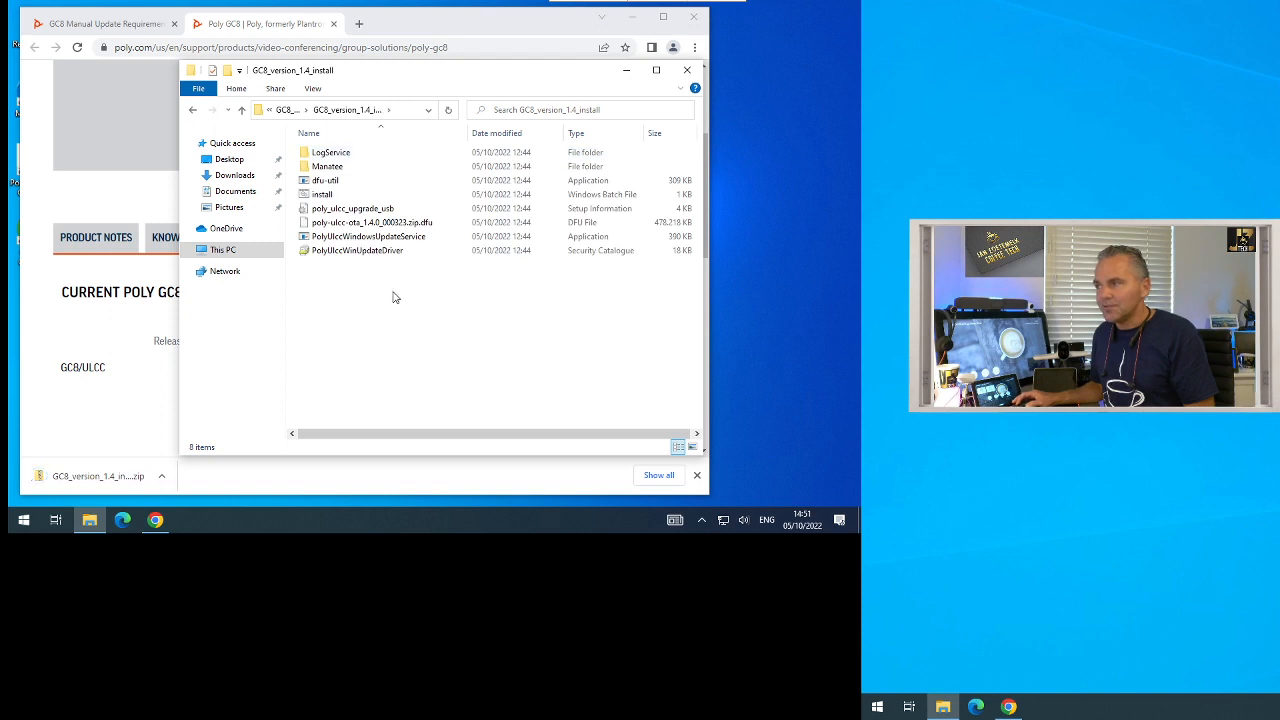
left_click(322, 194)
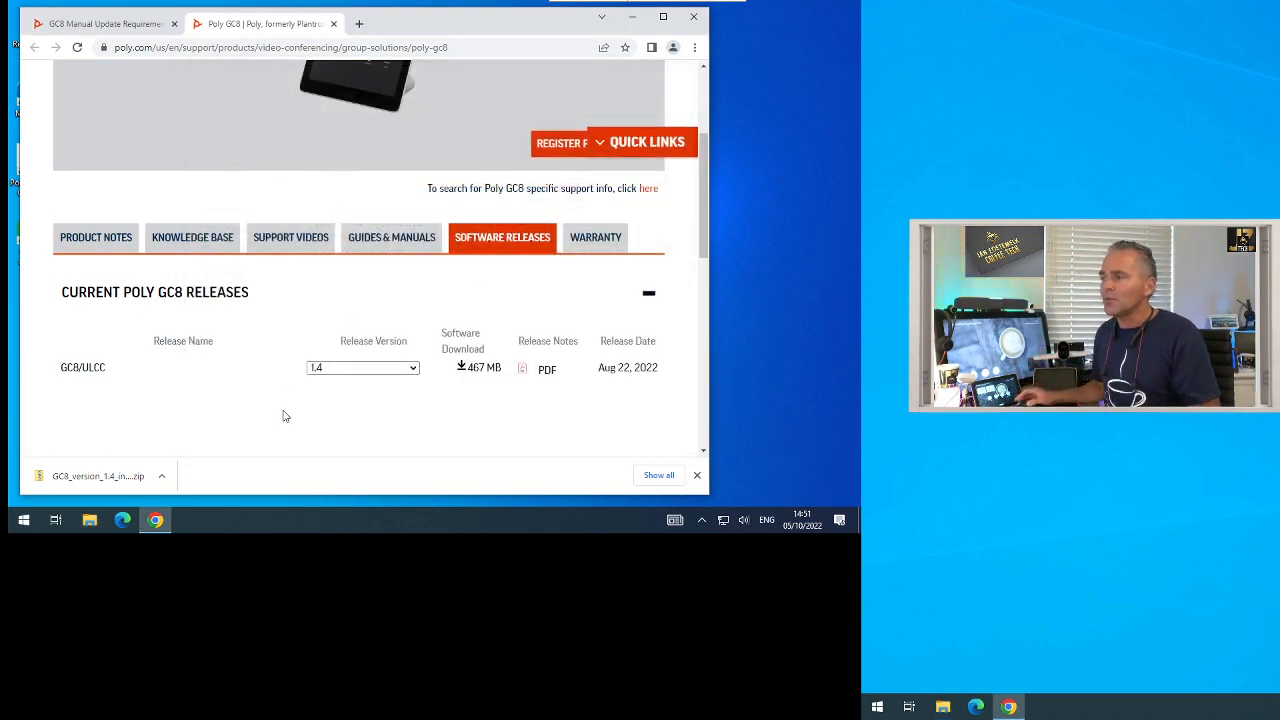
mouse_move(576, 82)
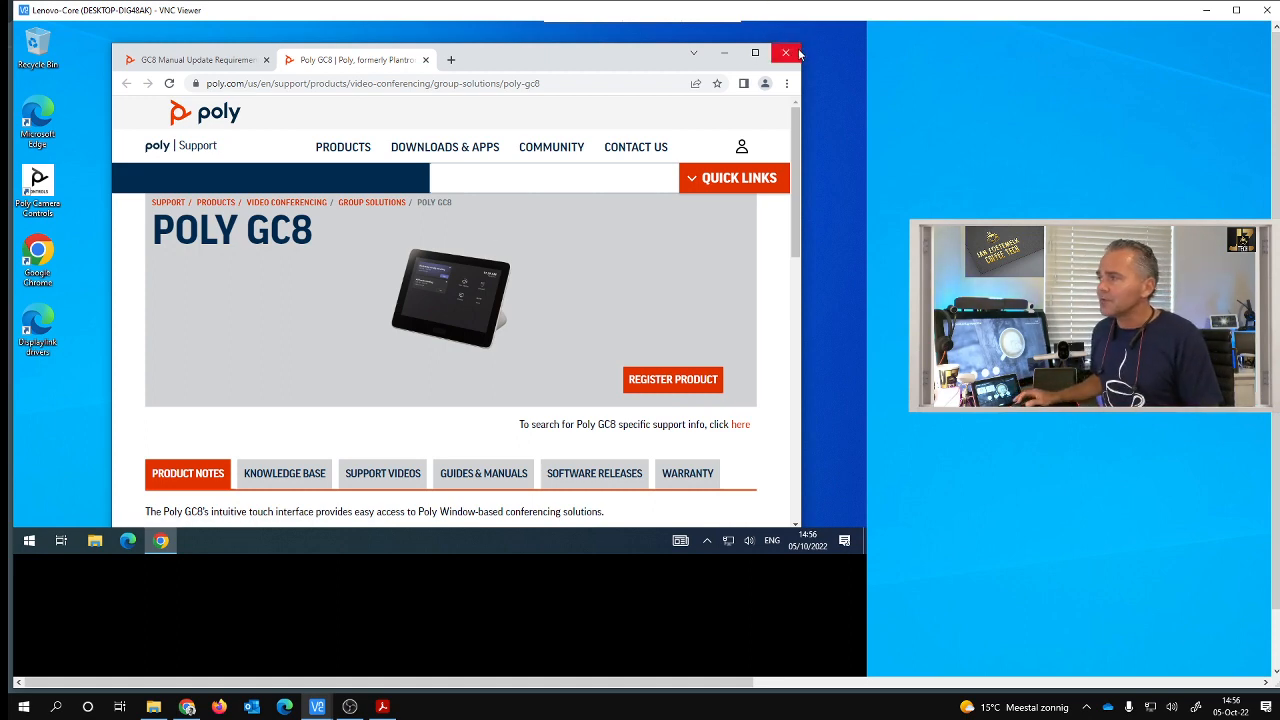
Check Windows Update in Settings, confirm the PC is up to date, and close Settings
left_click(786, 52)
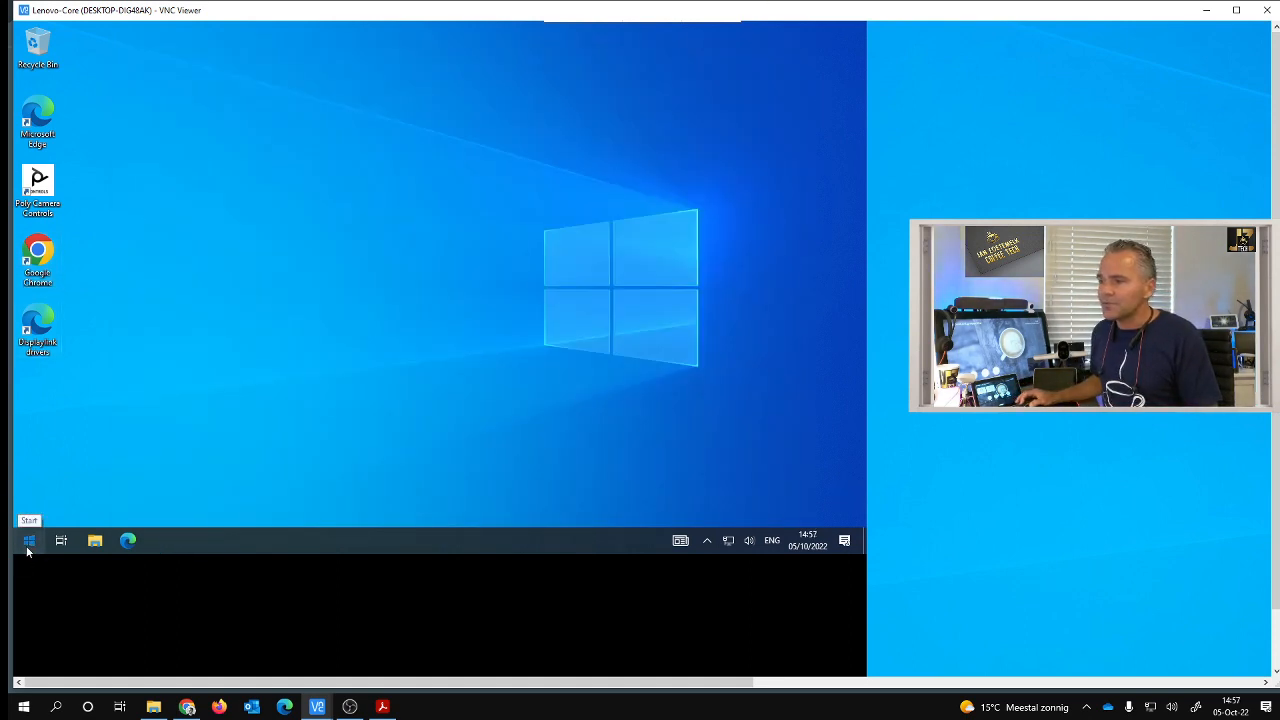
left_click(28, 540)
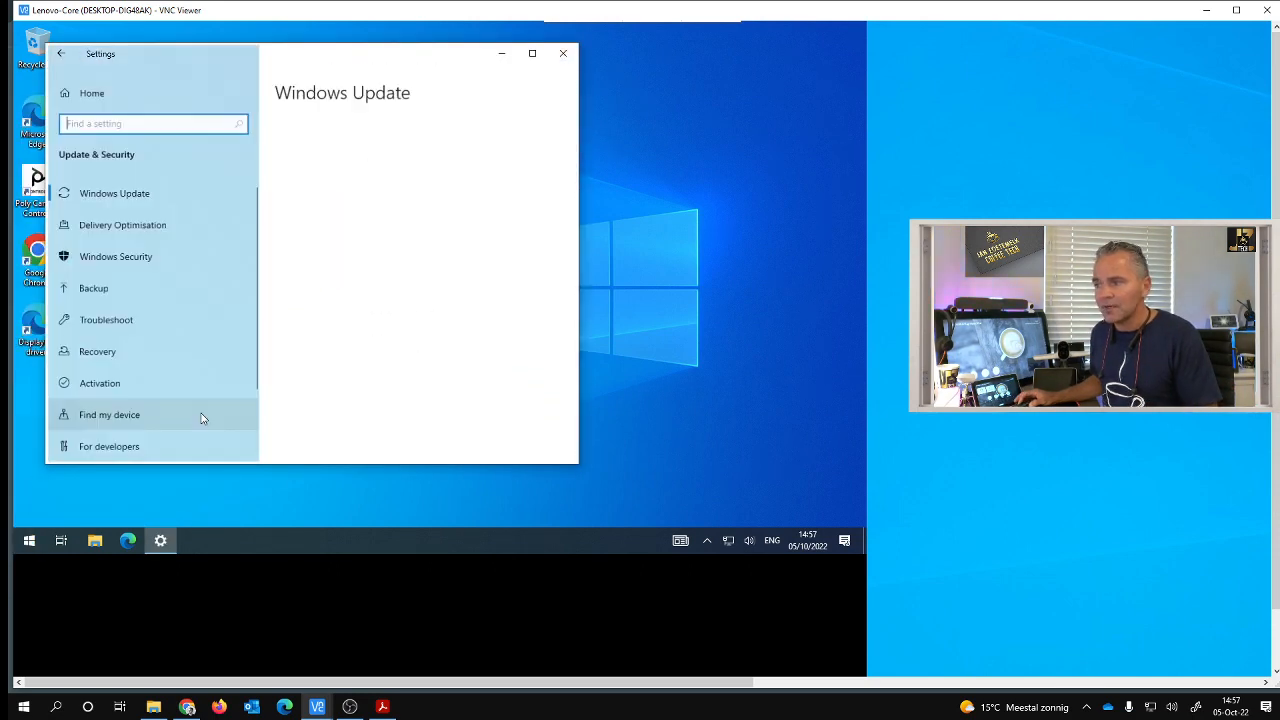
left_click(114, 192)
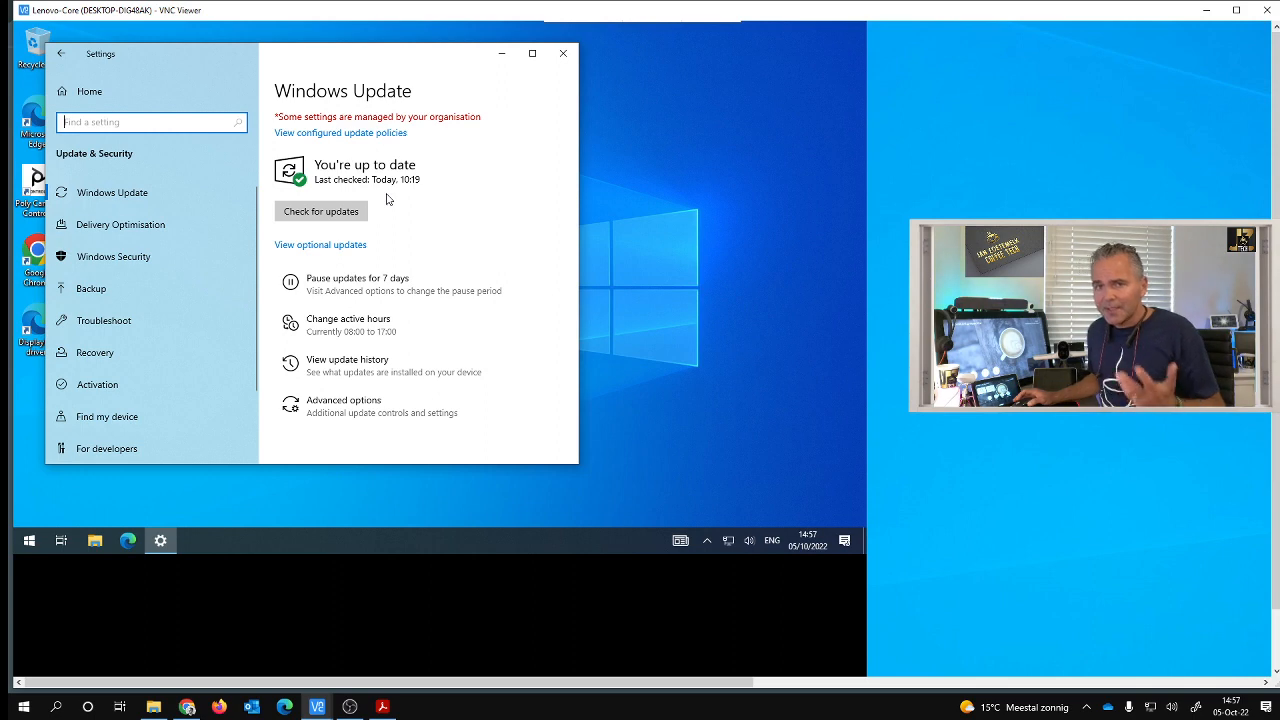
left_click(562, 52)
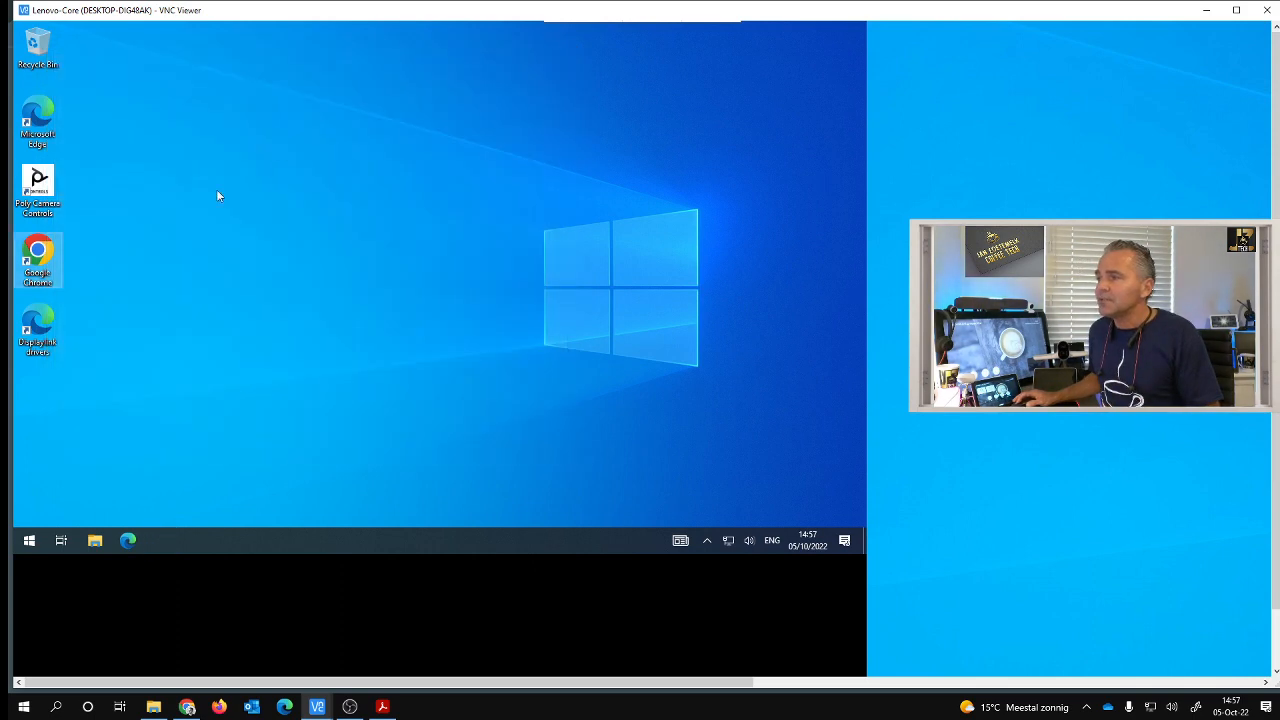